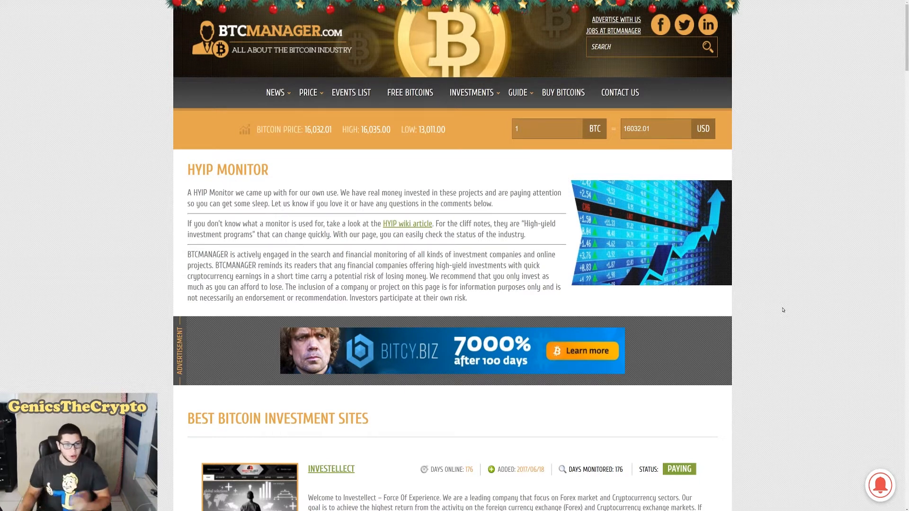
pyautogui.moveTo(779, 290)
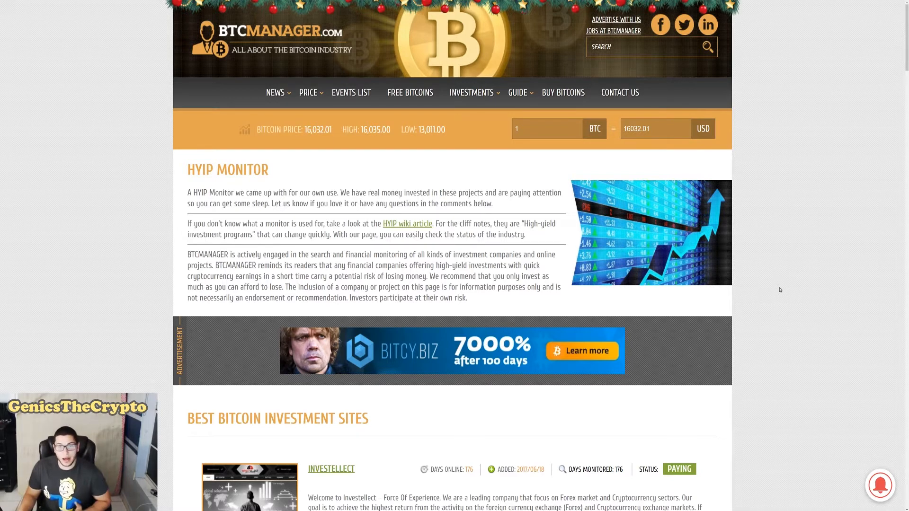
# Scroll the HYIP Monitor page down to the Best Bitcoin Investment Sites list headed by Investellect.
pyautogui.scroll(-3)
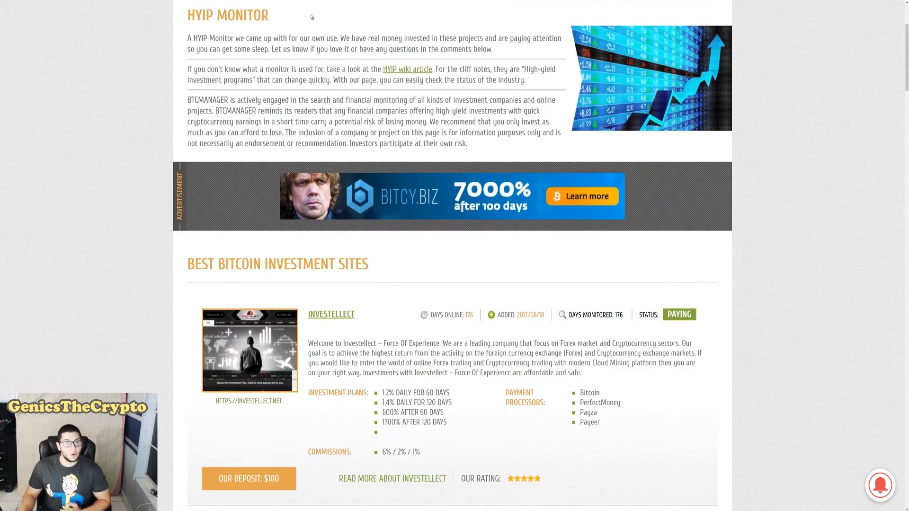
pyautogui.scroll(-3)
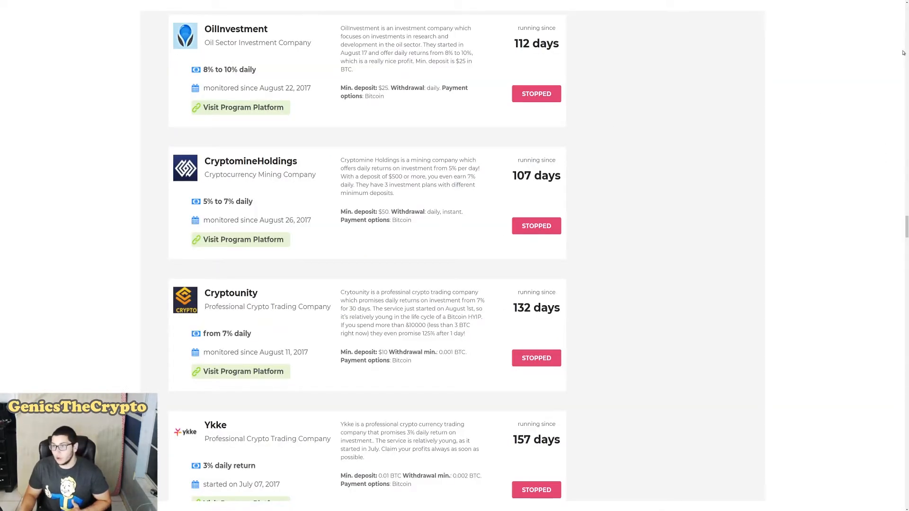
# Scroll through the stopped programs and back up to the top of the Bitcoin HYIP page.
pyautogui.scroll(-3)
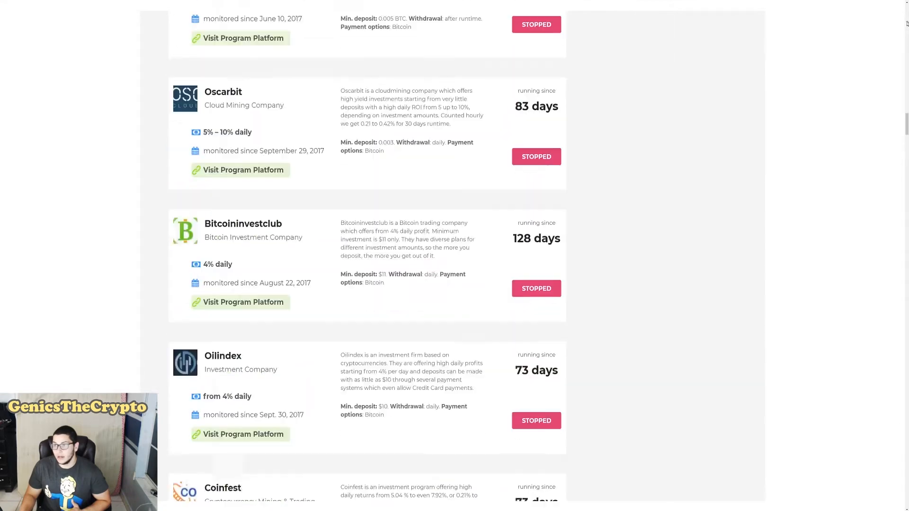
pyautogui.scroll(-3)
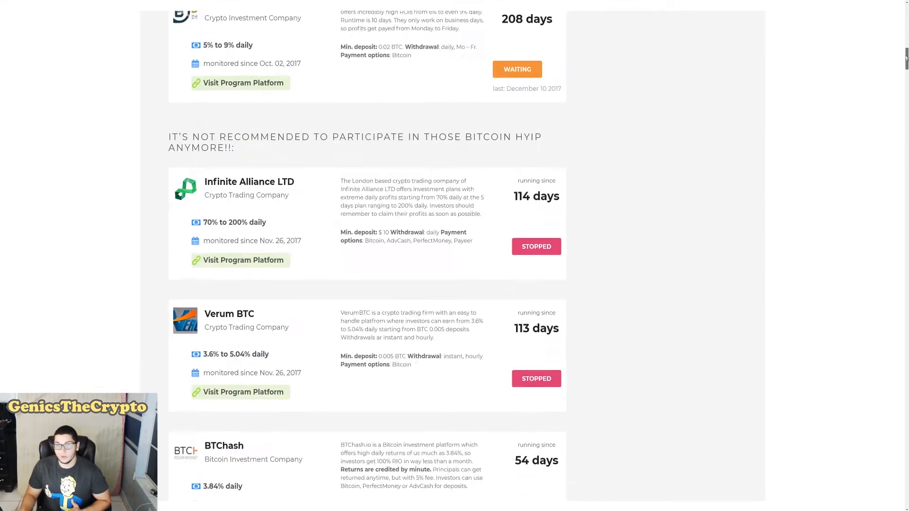
pyautogui.scroll(3)
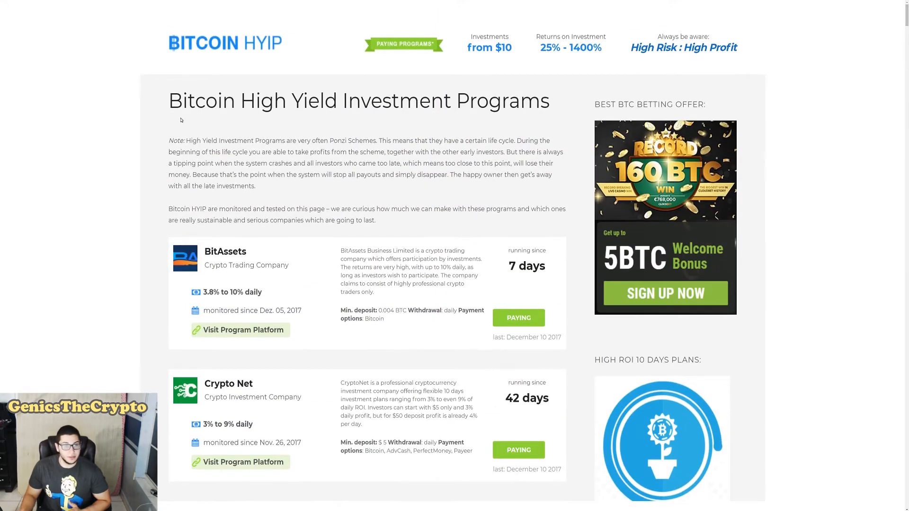
# Highlight the note calling these programs Ponzi schemes and their life cycle, then clear it.
pyautogui.moveTo(168, 101); pyautogui.dragTo(309, 100)
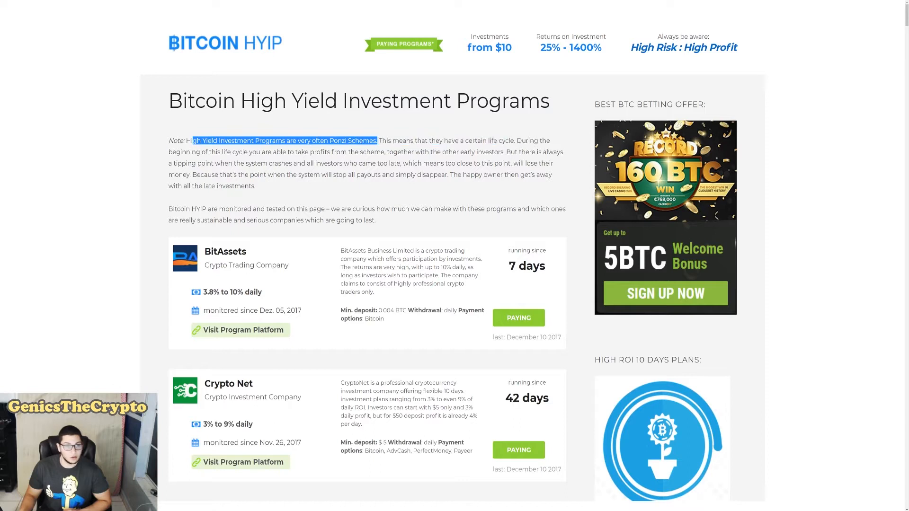
pyautogui.moveTo(376, 140); pyautogui.dragTo(283, 152)
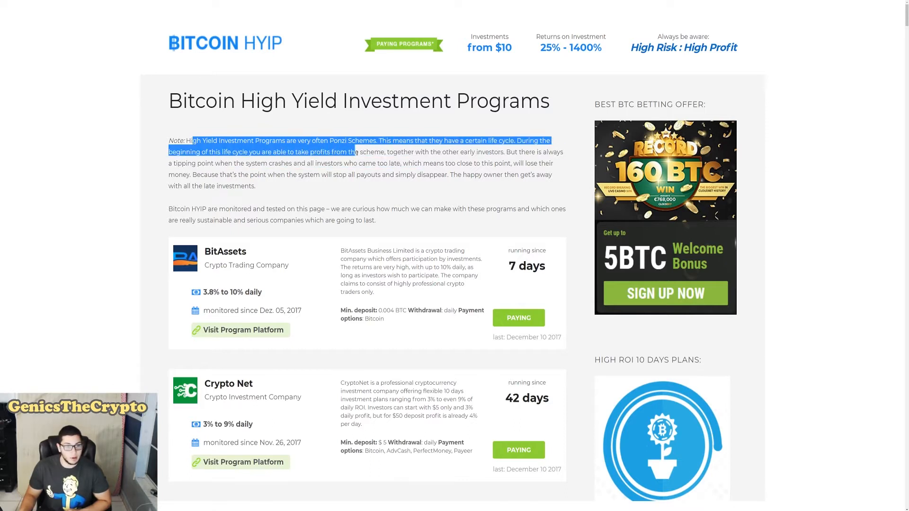
pyautogui.click(290, 190)
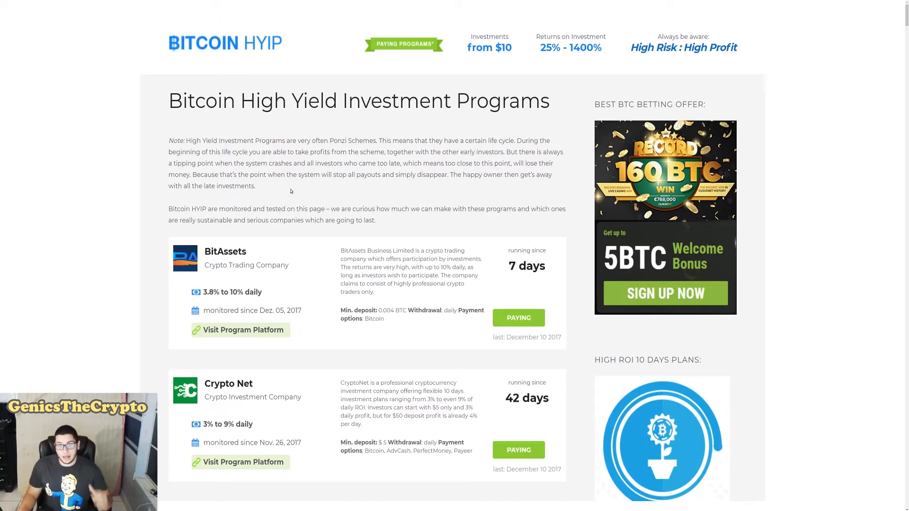
pyautogui.moveTo(528, 200)
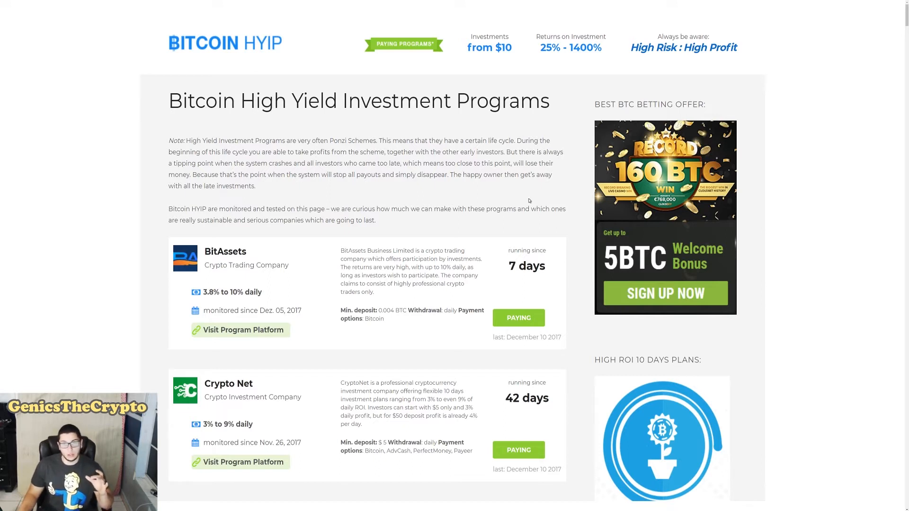
pyautogui.moveTo(513, 182)
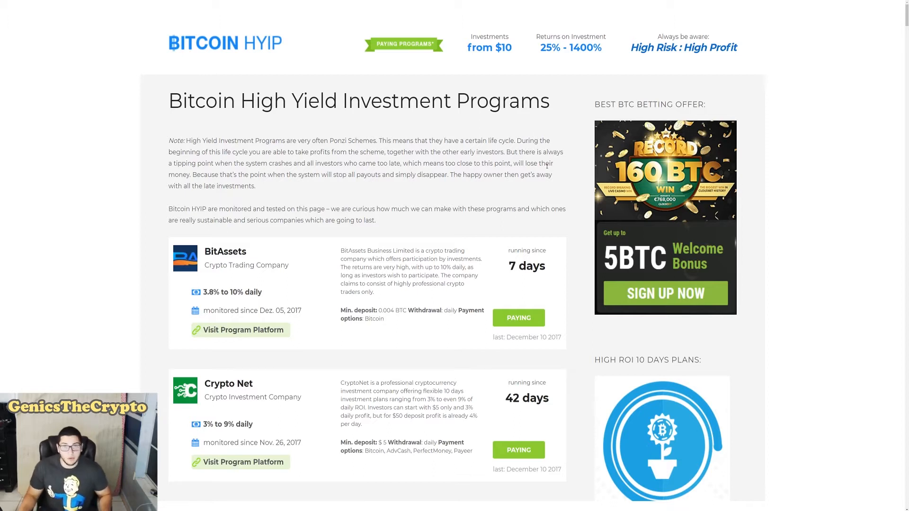
# Scroll down past the not-recommended heading to stopped BCashTrading, Carismo and Tradeprofessional.
pyautogui.scroll(-3)
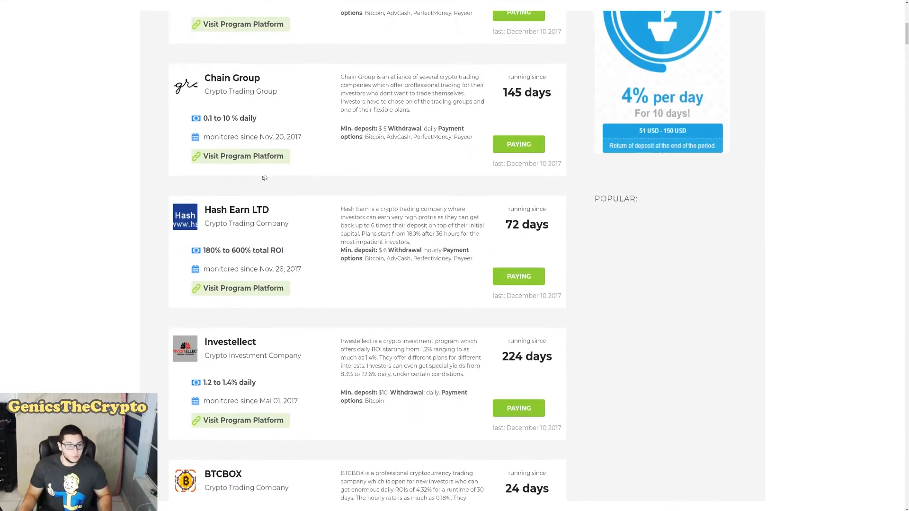
pyautogui.scroll(-3)
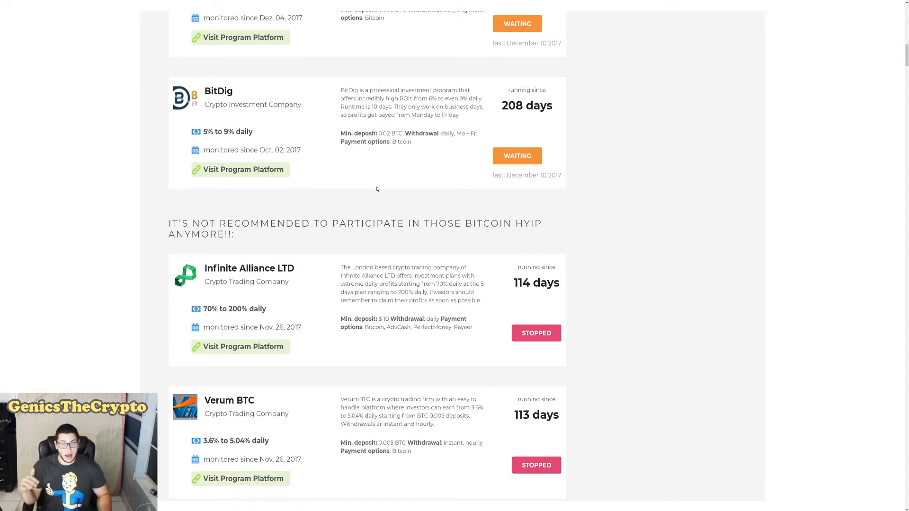
pyautogui.scroll(-3)
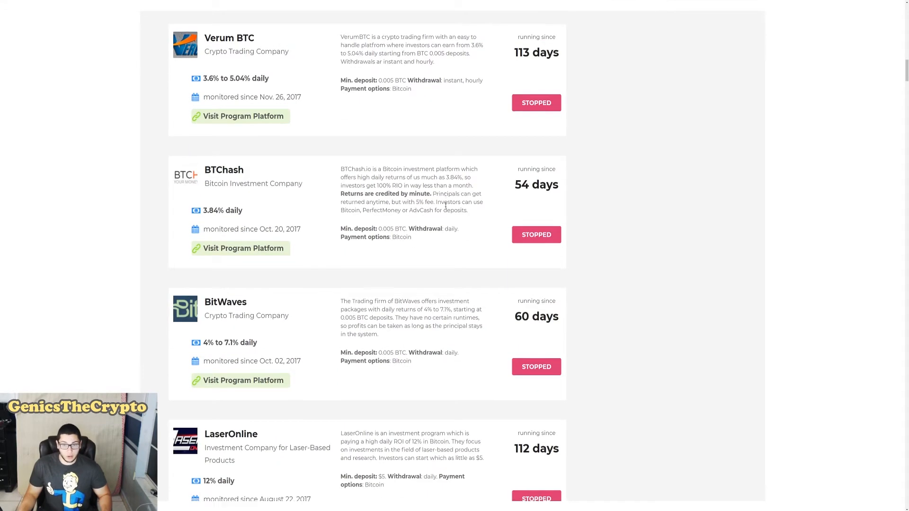
pyautogui.scroll(-3)
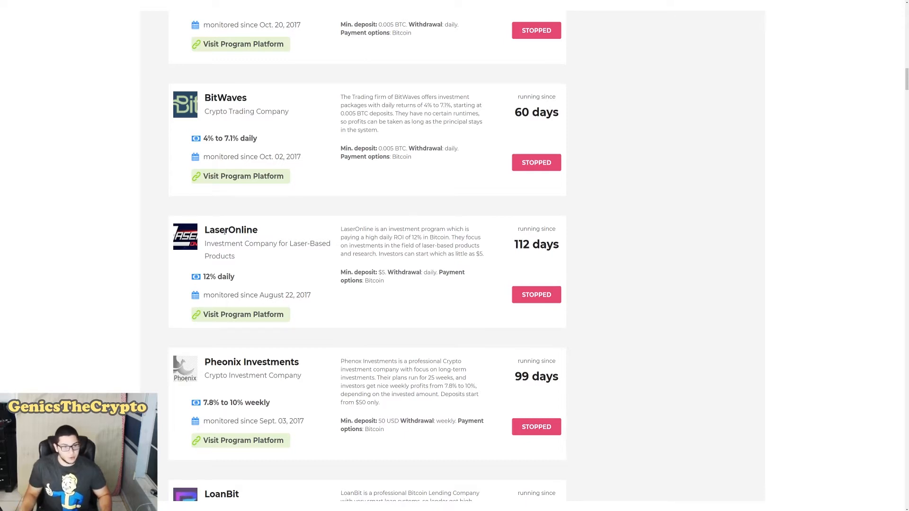
pyautogui.moveTo(259, 233)
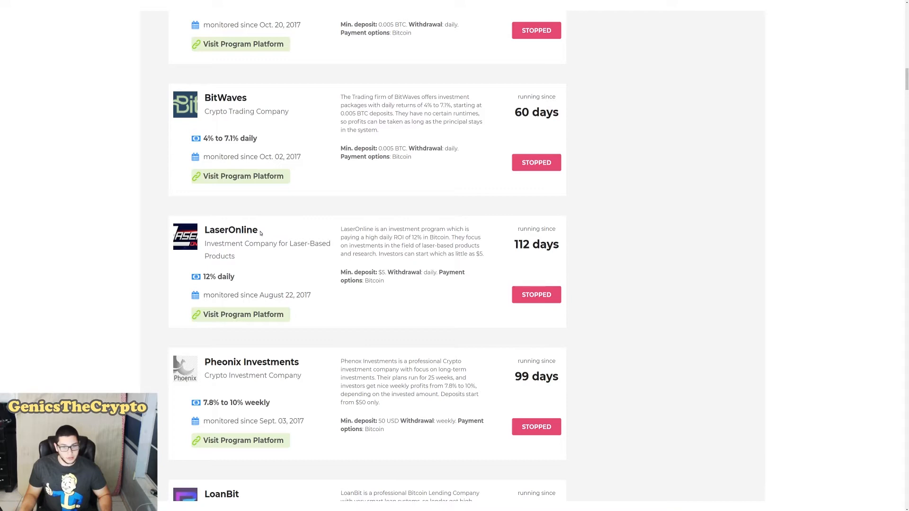
pyautogui.moveTo(554, 295)
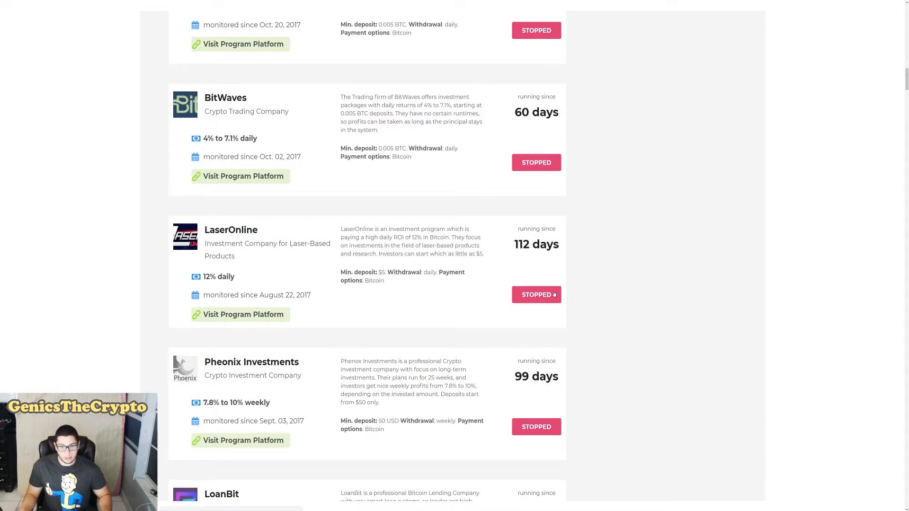
pyautogui.moveTo(409, 256)
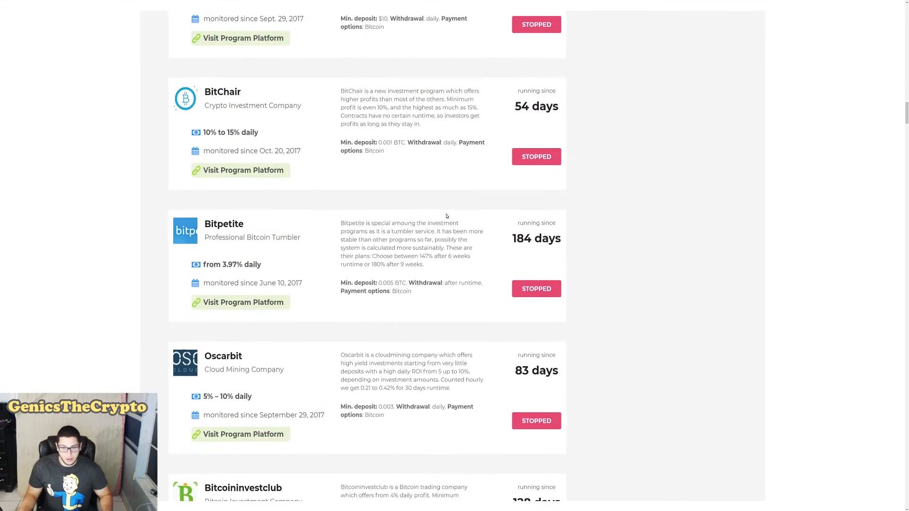
pyautogui.scroll(-3)
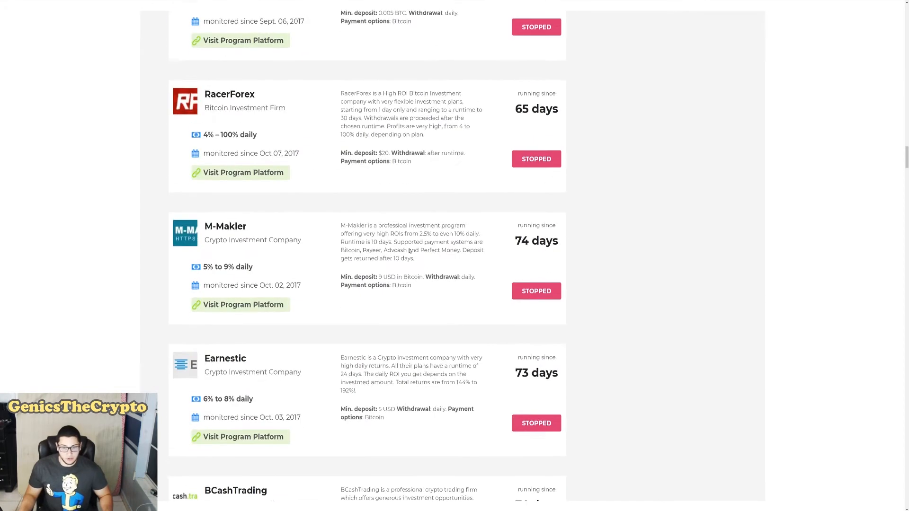
pyautogui.scroll(-3)
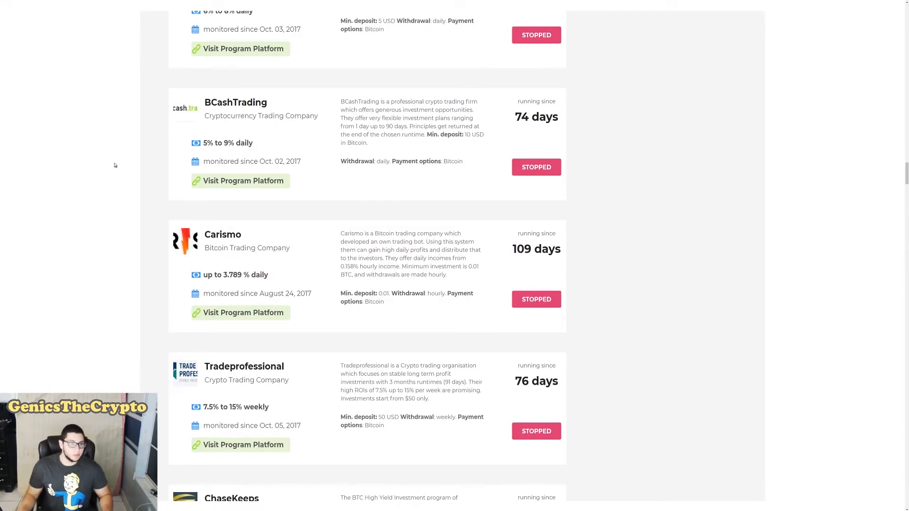
# Highlight BCashTrading's 5% to 9% daily return and scroll further down the stopped list.
pyautogui.doubleClick(228, 143)
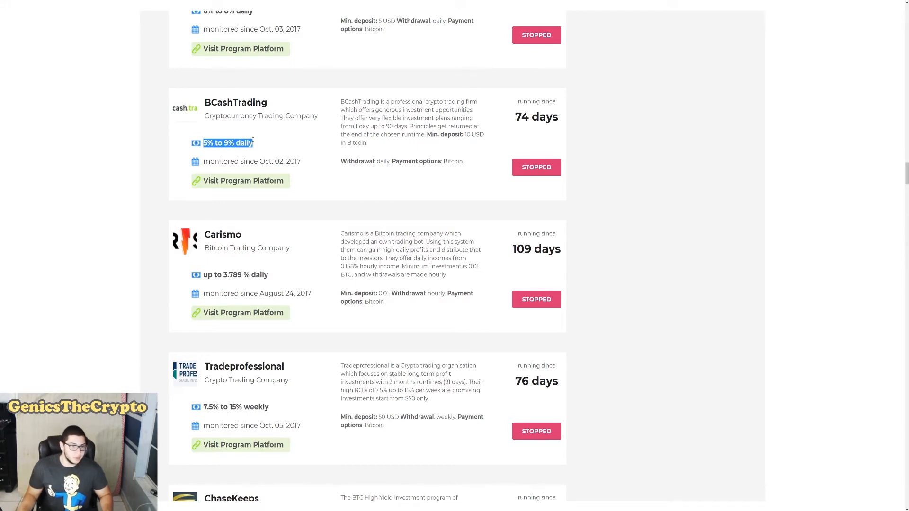
pyautogui.scroll(-3)
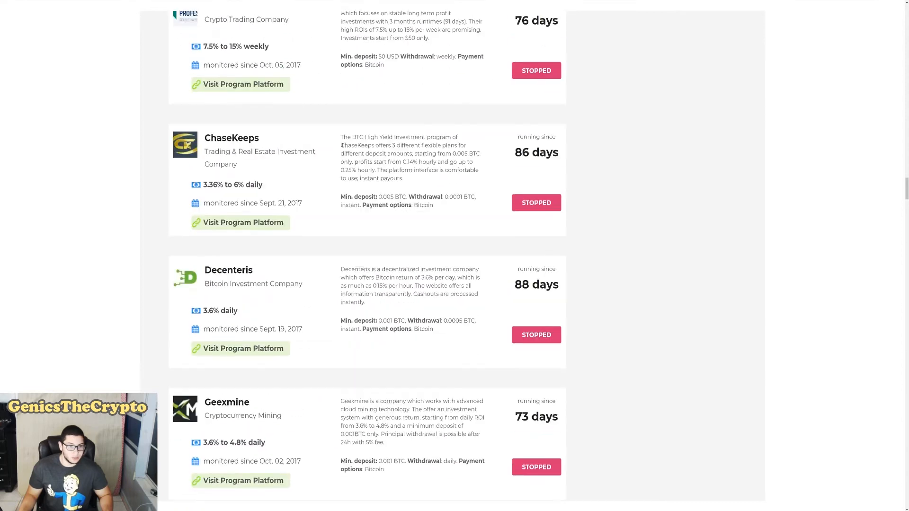
pyautogui.scroll(3)
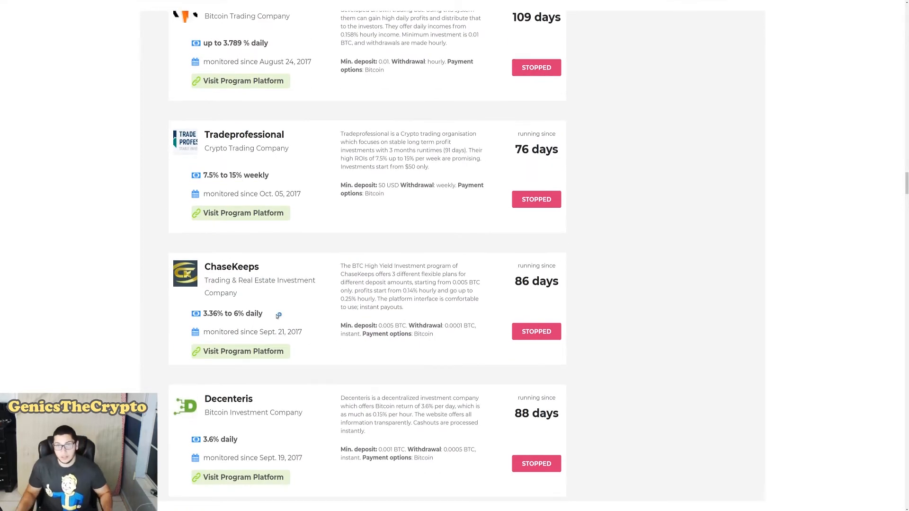
pyautogui.scroll(-3)
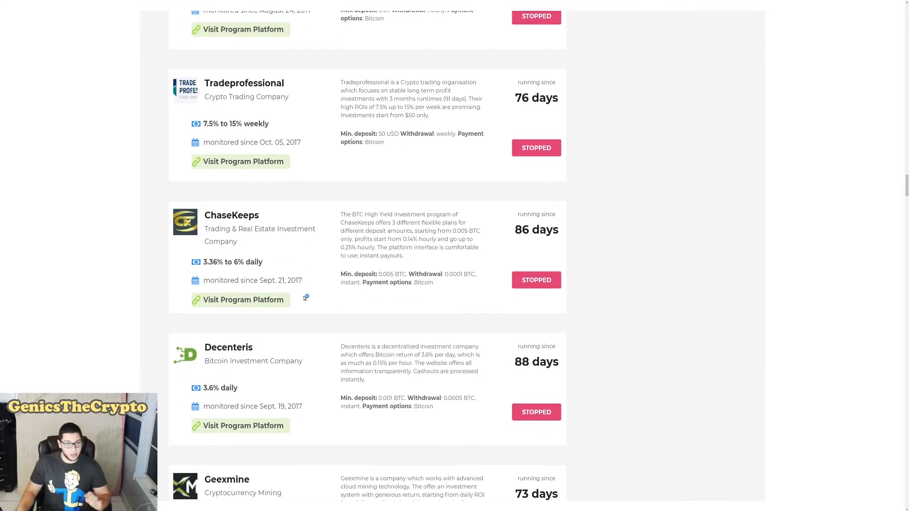
pyautogui.scroll(-3)
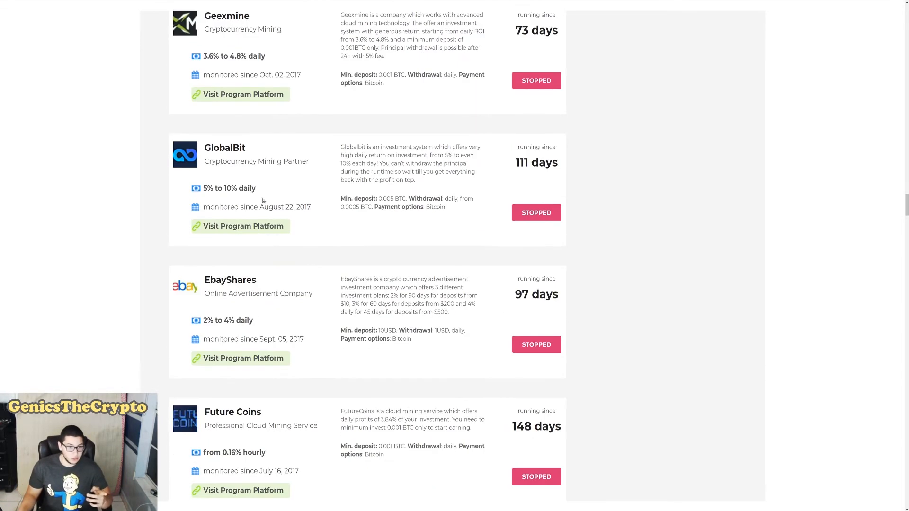
pyautogui.scroll(-3)
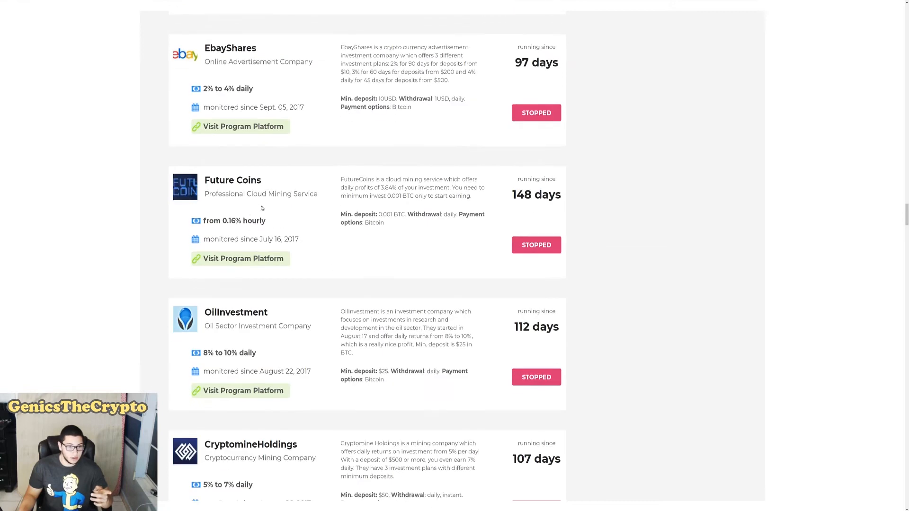
# Highlight the Control Finance name and continue down to Trady, Instant Bitcoin and BitFlash.
pyautogui.scroll(-3)
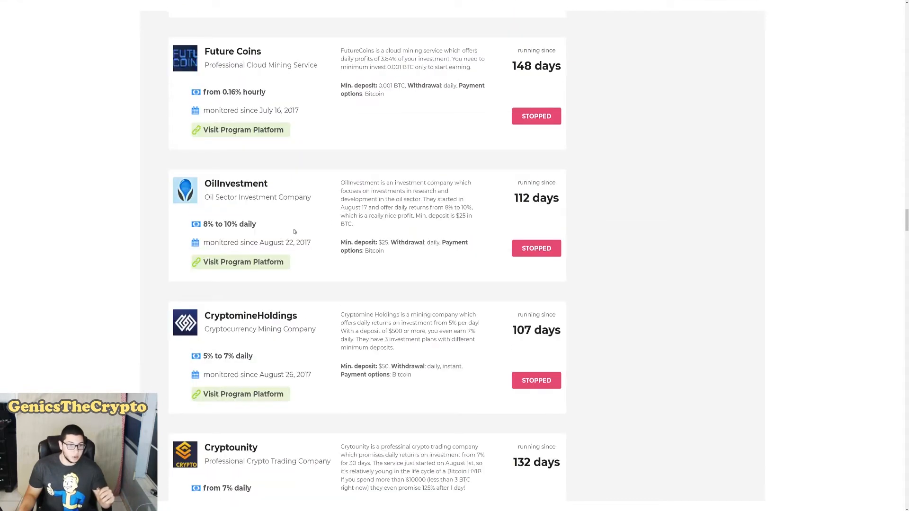
pyautogui.scroll(-3)
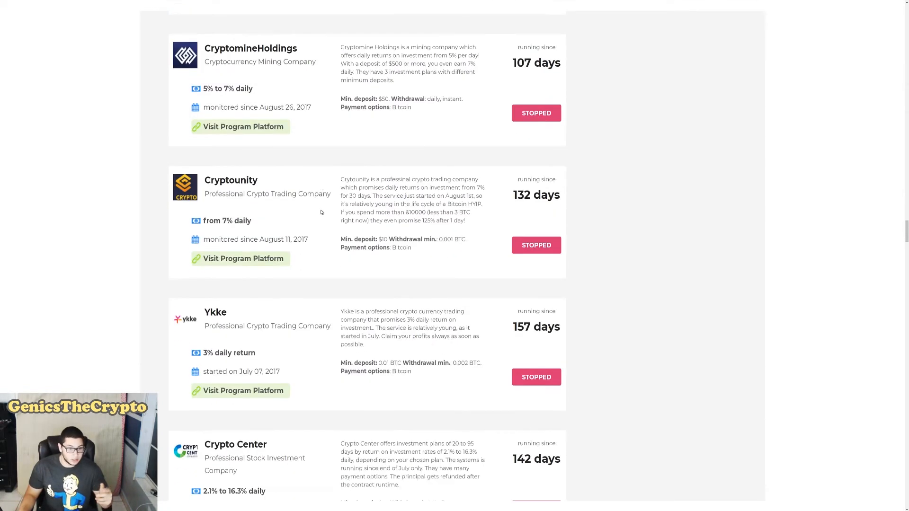
pyautogui.scroll(-3)
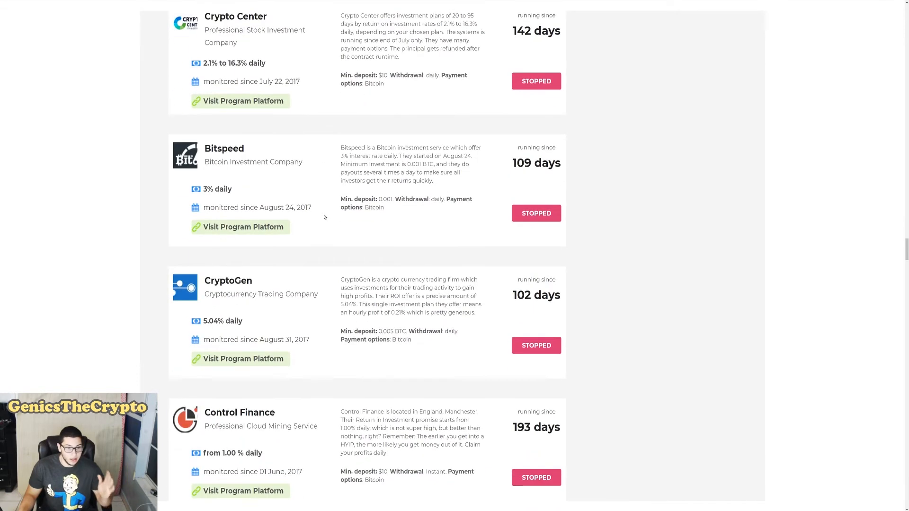
pyautogui.scroll(-3)
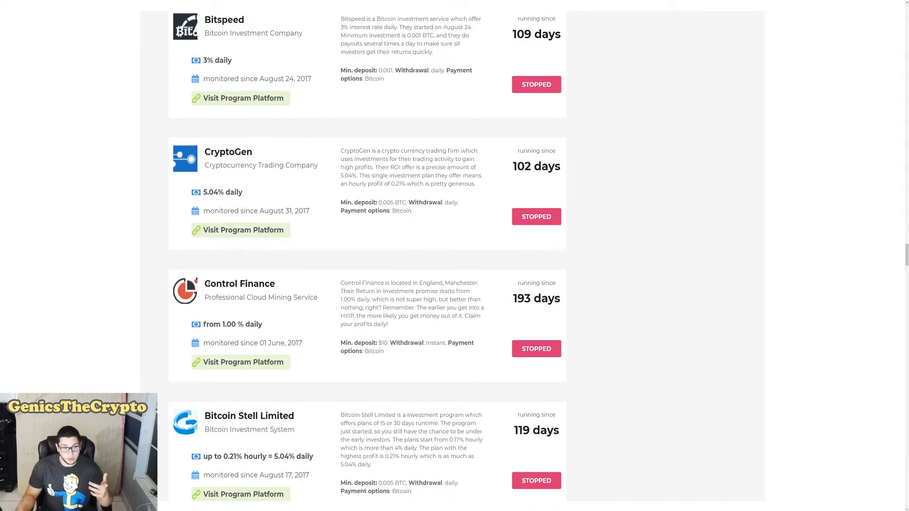
pyautogui.doubleClick(239, 284)
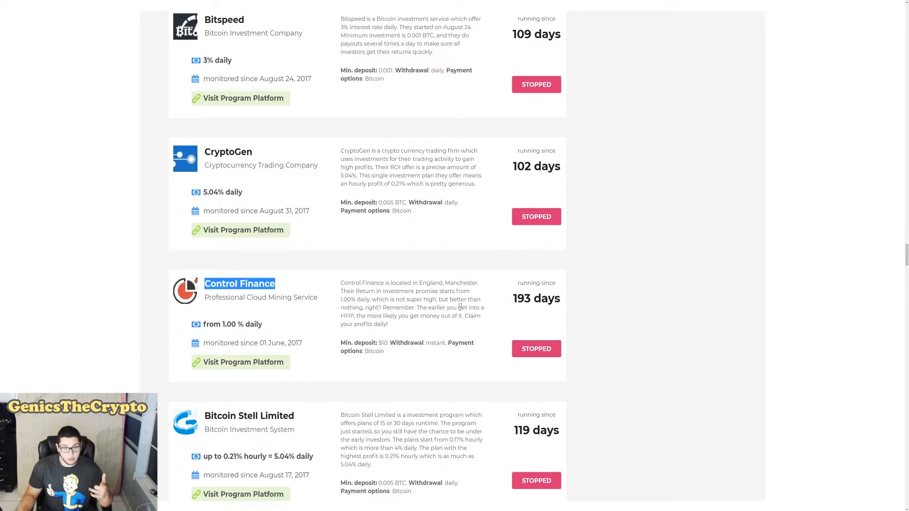
pyautogui.scroll(-3)
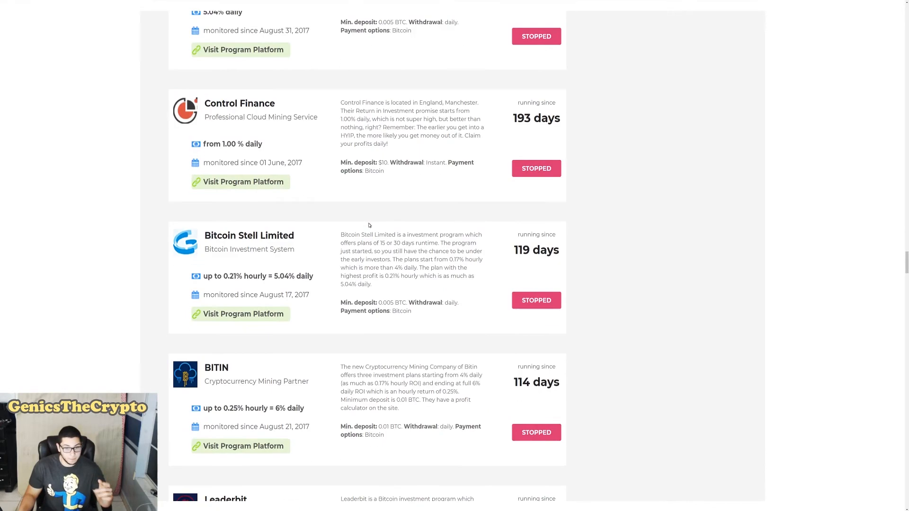
pyautogui.scroll(-3)
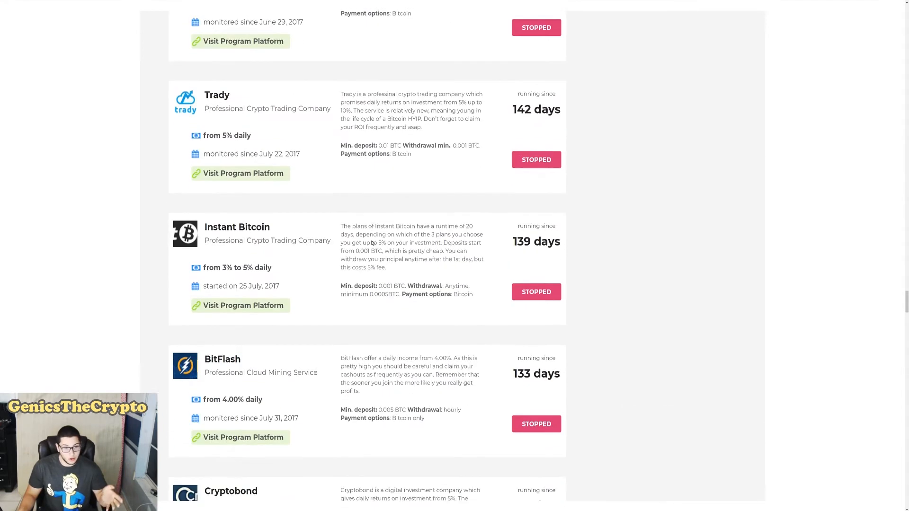
pyautogui.scroll(-3)
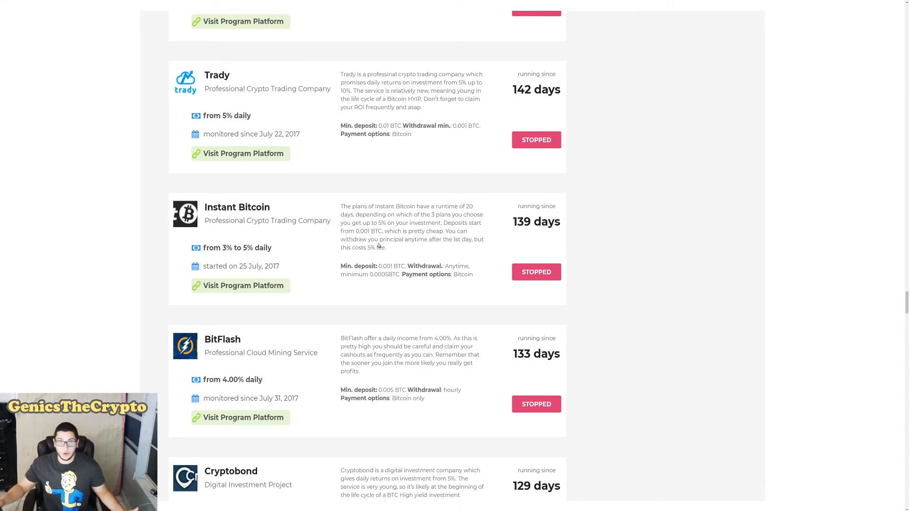
# Show and dismiss the page's context menu, then scroll further down the program list.
pyautogui.rightClick(325, 175)
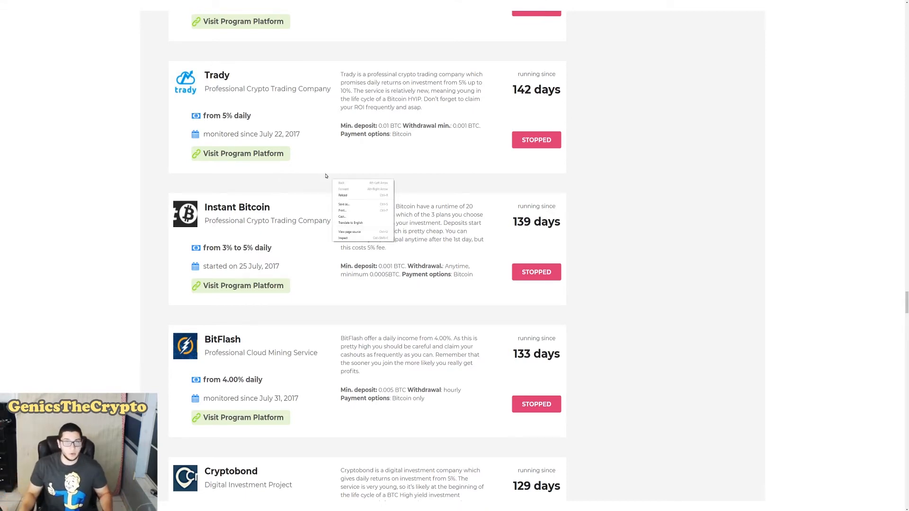
pyautogui.click(148, 181)
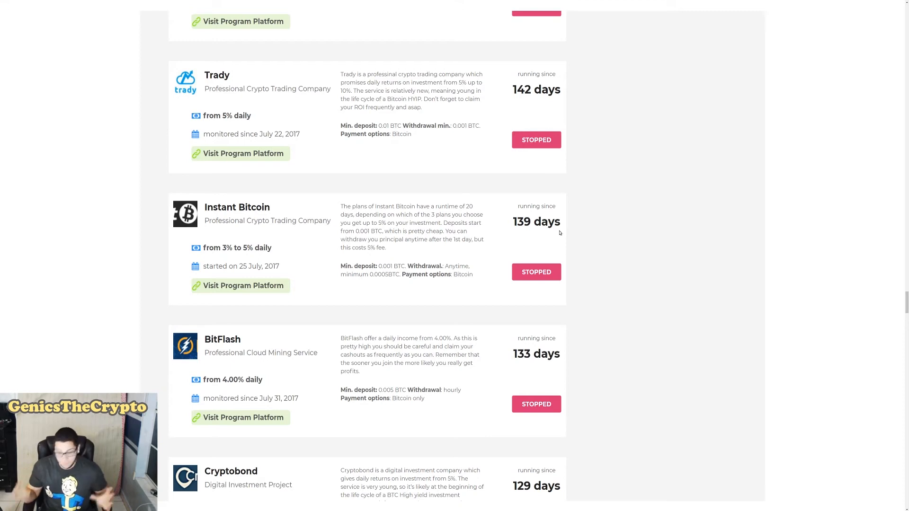
pyautogui.moveTo(546, 225)
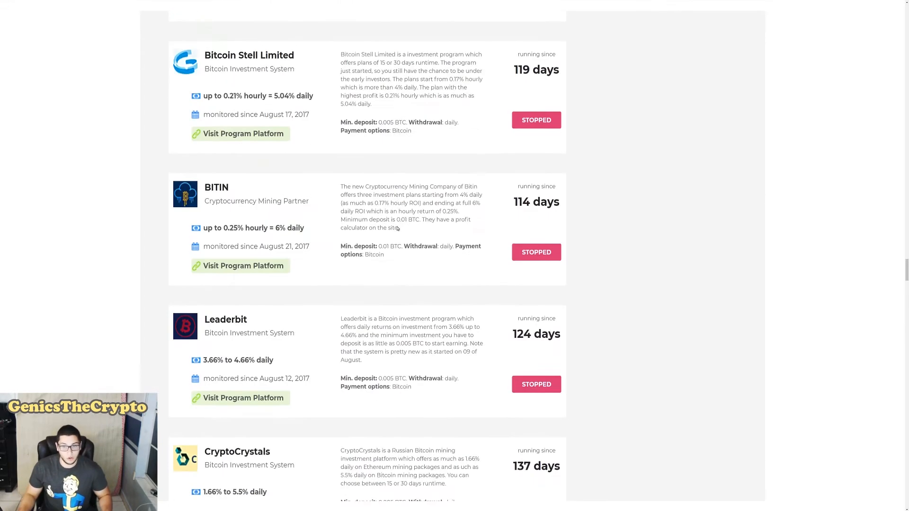
pyautogui.scroll(-3)
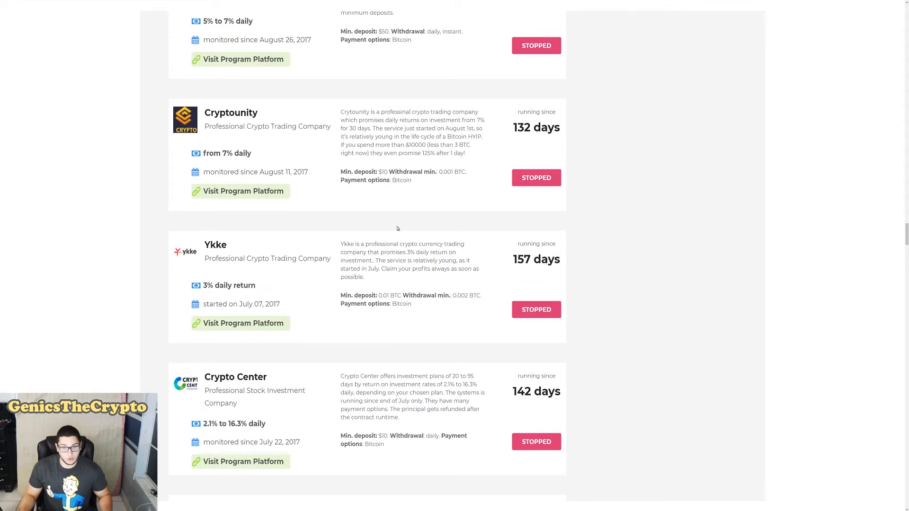
pyautogui.scroll(-3)
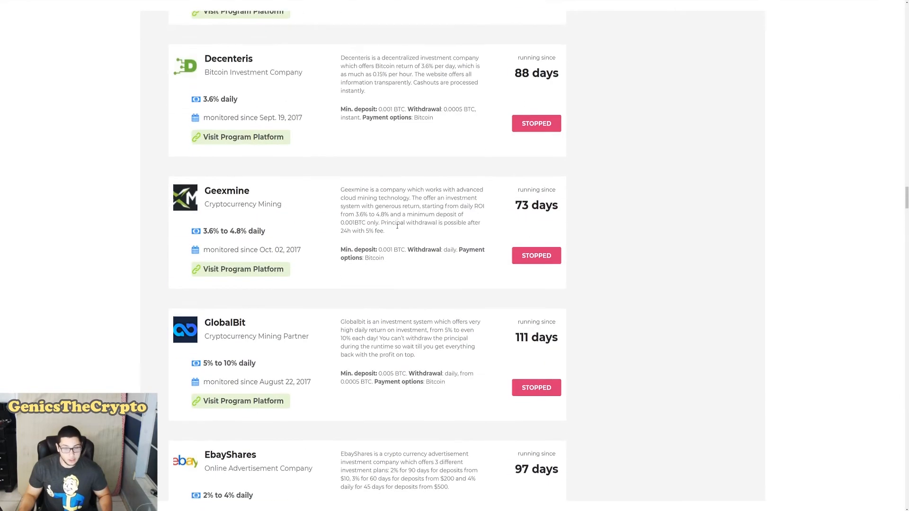
pyautogui.scroll(-3)
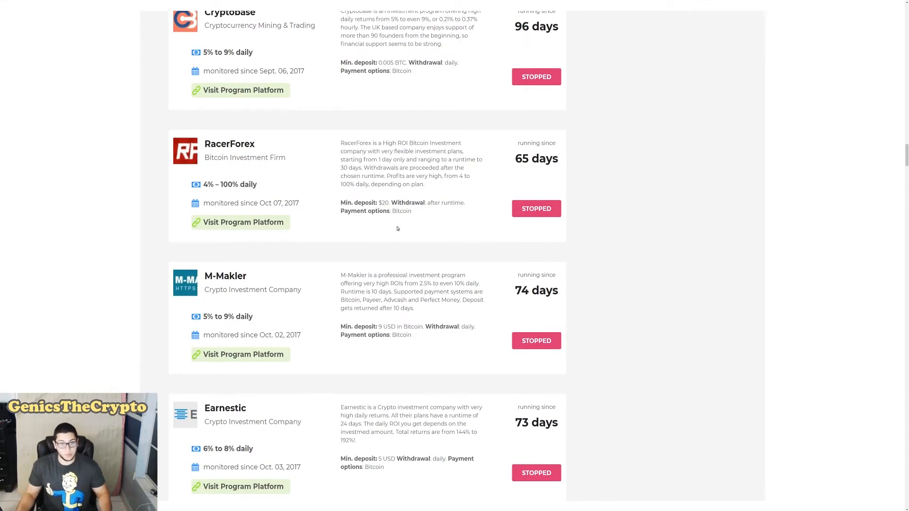
pyautogui.moveTo(406, 245)
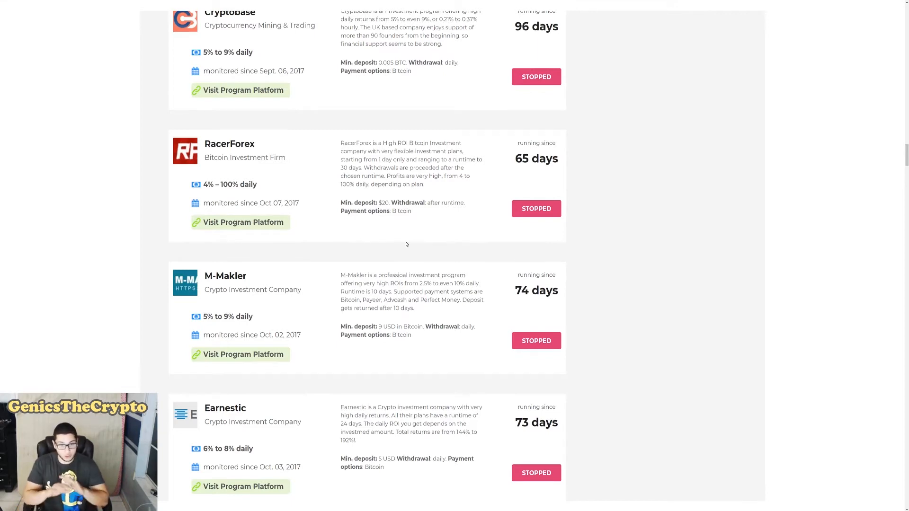
# Scroll back up past the not-recommended heading to Investellect, BTCBOX and BitDig.
pyautogui.scroll(3)
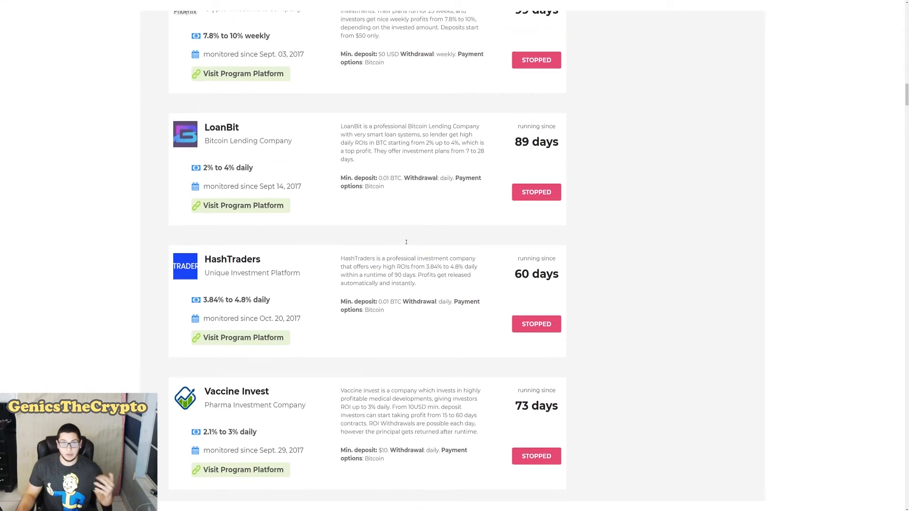
pyautogui.scroll(3)
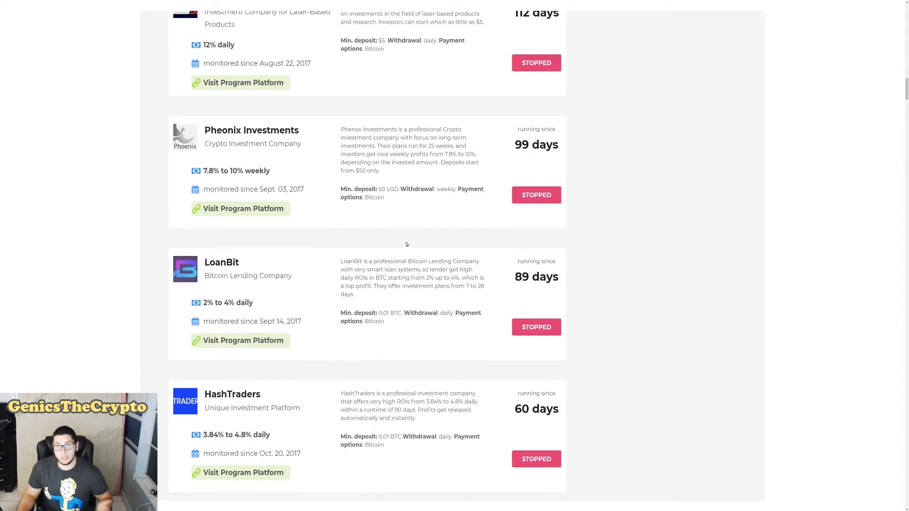
pyautogui.scroll(3)
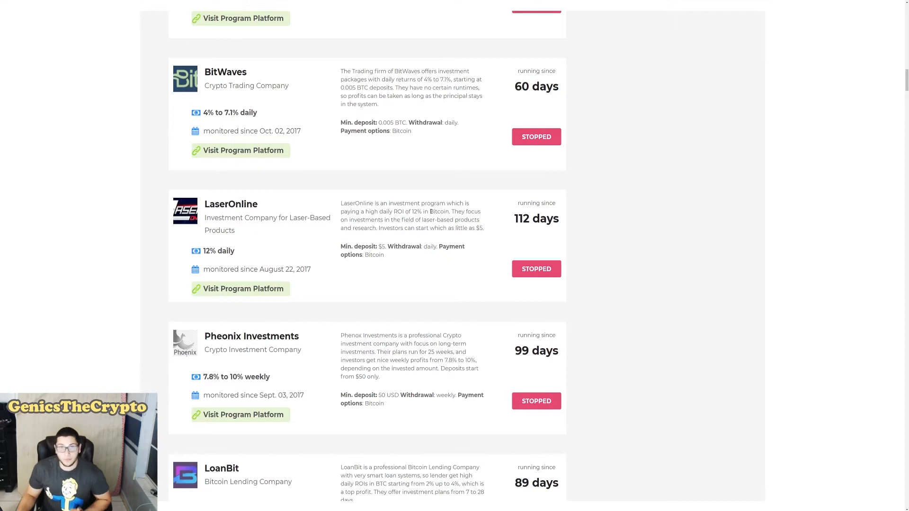
pyautogui.scroll(3)
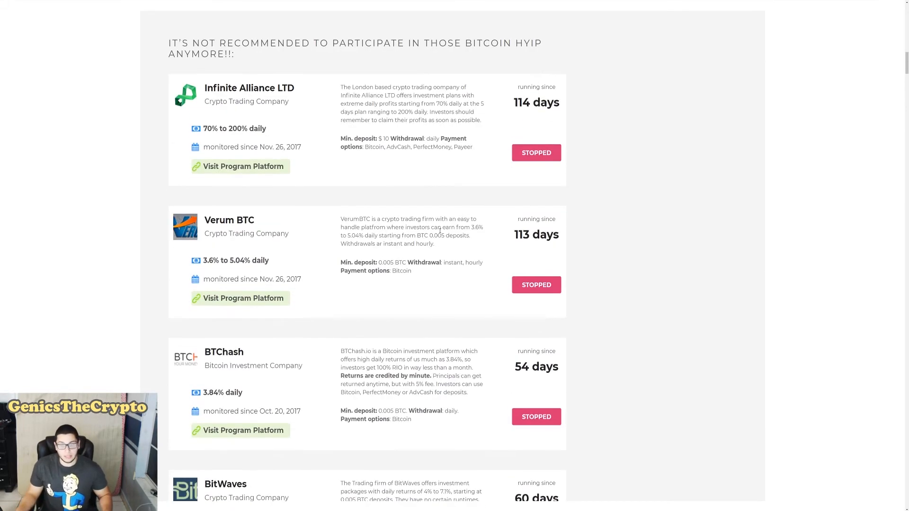
pyautogui.scroll(3)
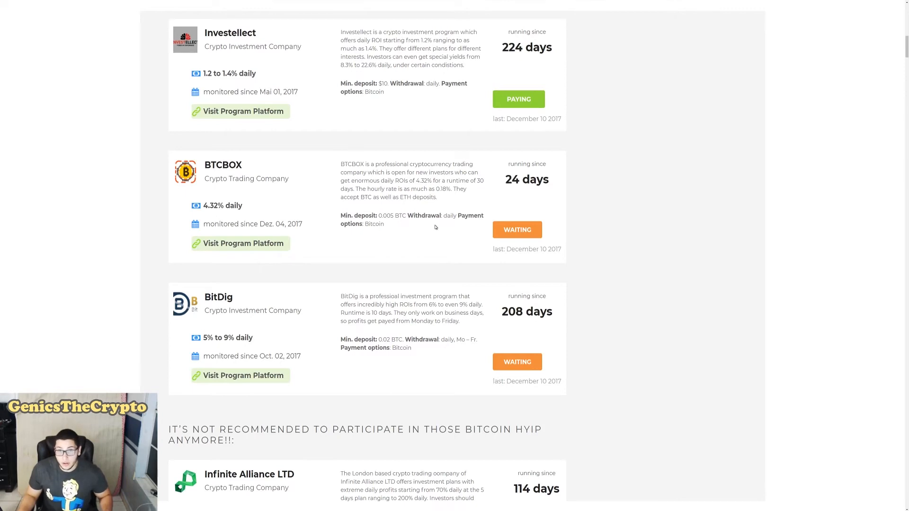
pyautogui.scroll(-3)
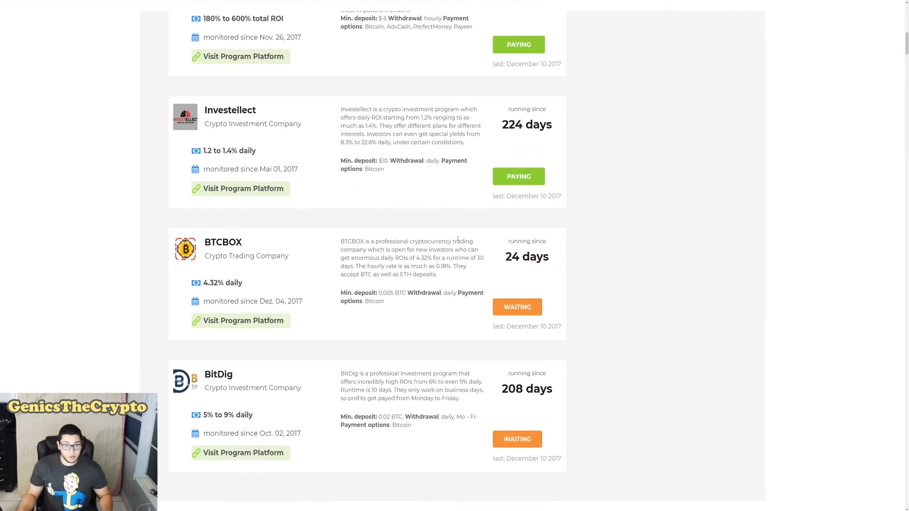
pyautogui.doubleClick(527, 257)
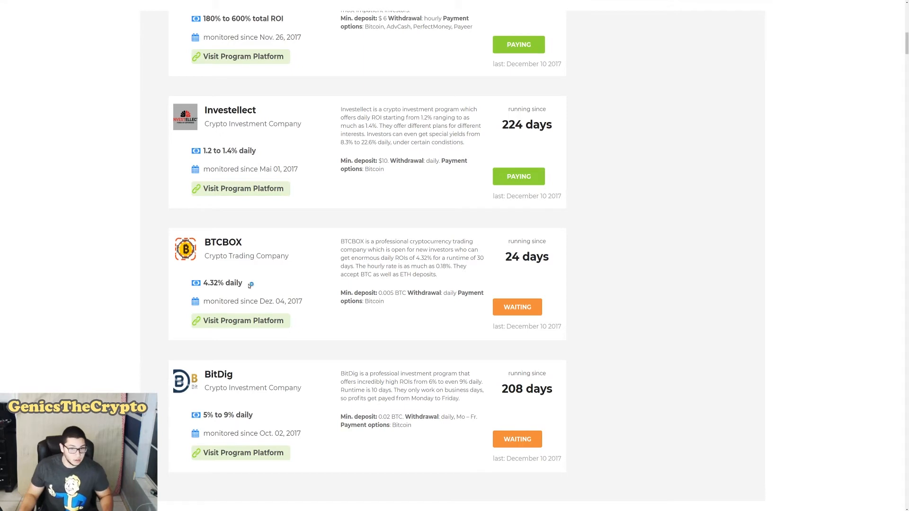
pyautogui.moveTo(248, 286)
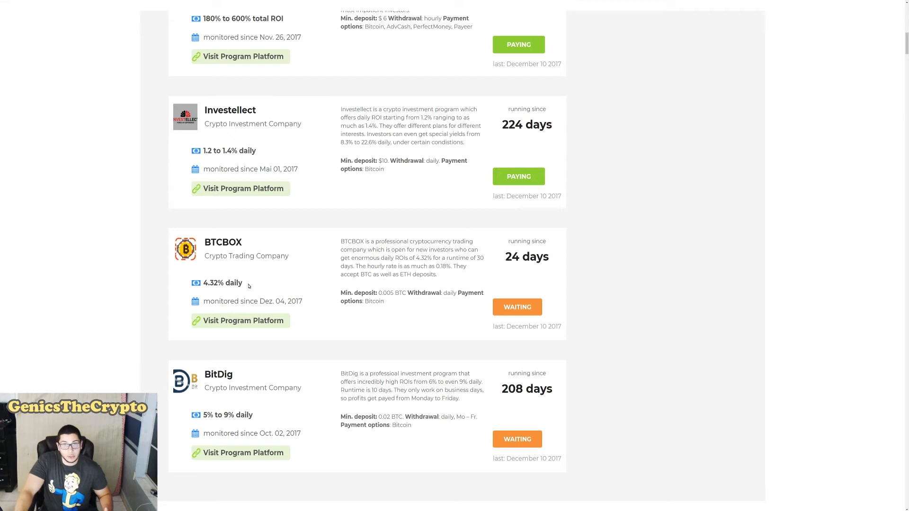
pyautogui.moveTo(268, 284)
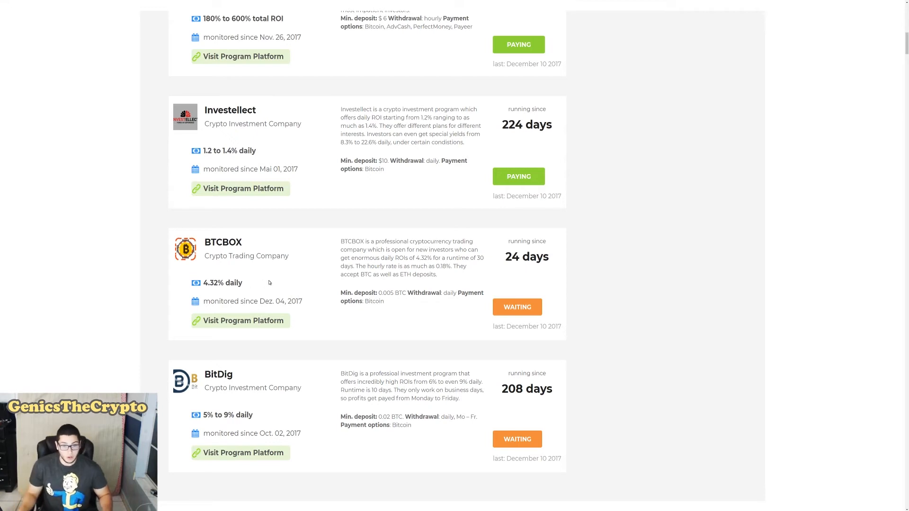
pyautogui.moveTo(316, 265)
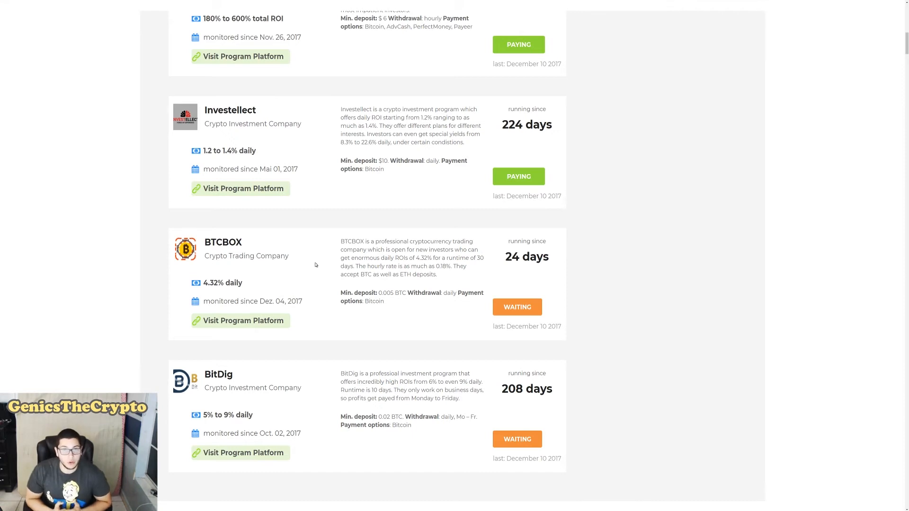
pyautogui.moveTo(368, 252)
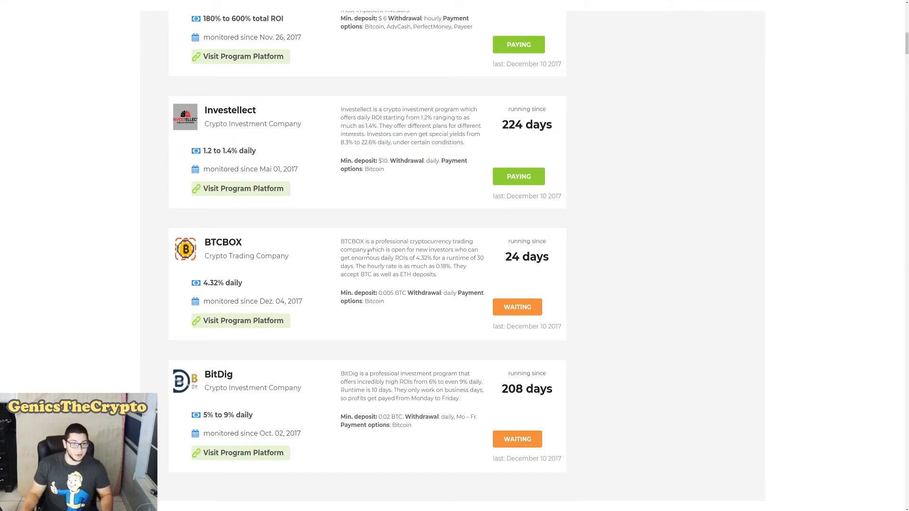
# Scroll up to the paying programs BitAssets, Crypto Net, Chain Group and Hash Earn LTD.
pyautogui.scroll(3)
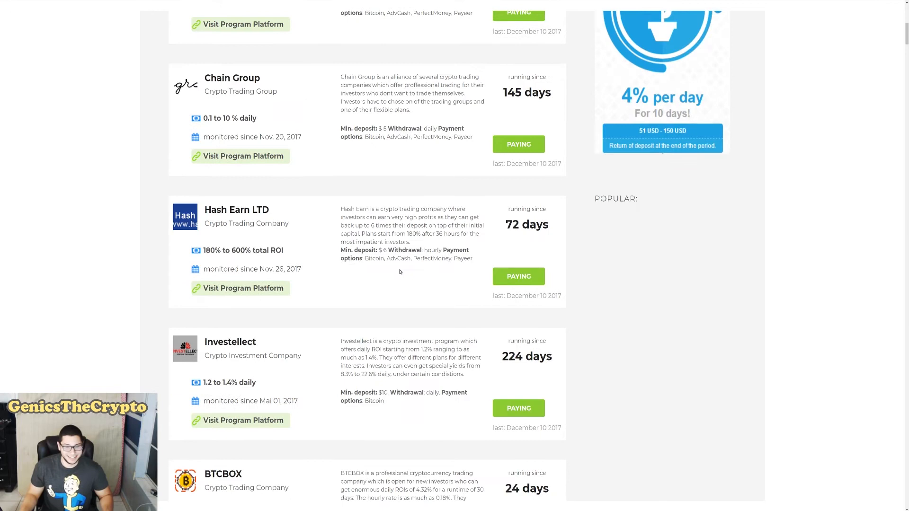
pyautogui.scroll(3)
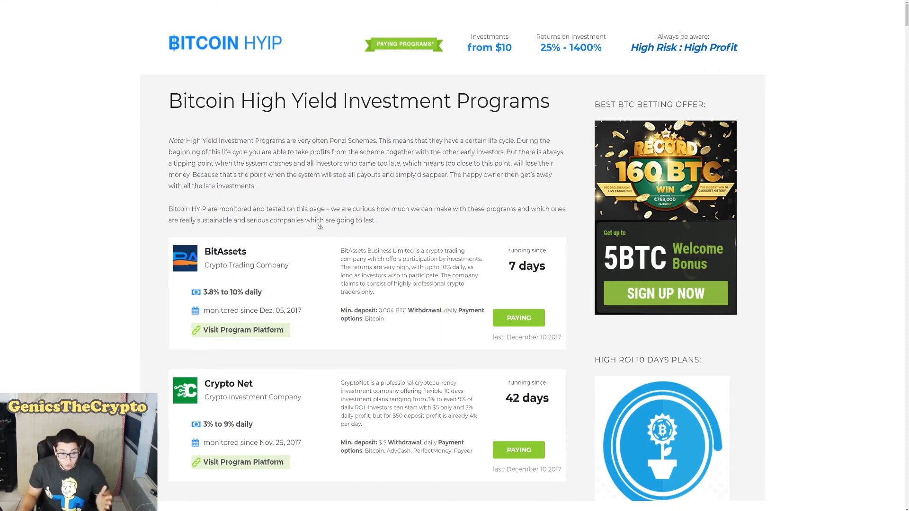
pyautogui.scroll(-3)
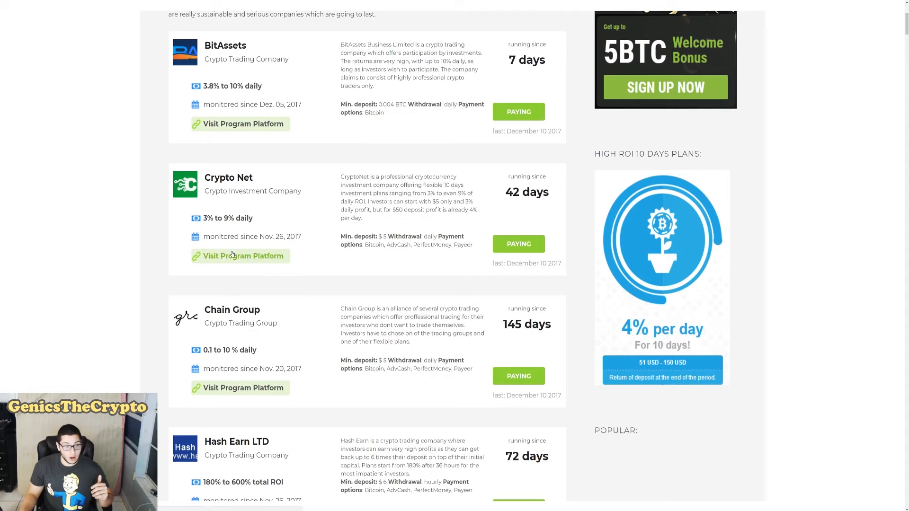
pyautogui.moveTo(242, 226)
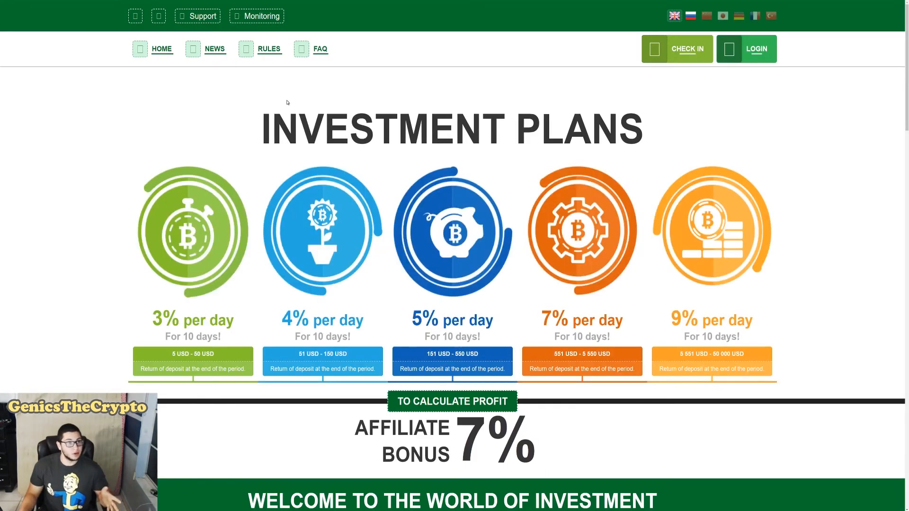
pyautogui.moveTo(288, 105)
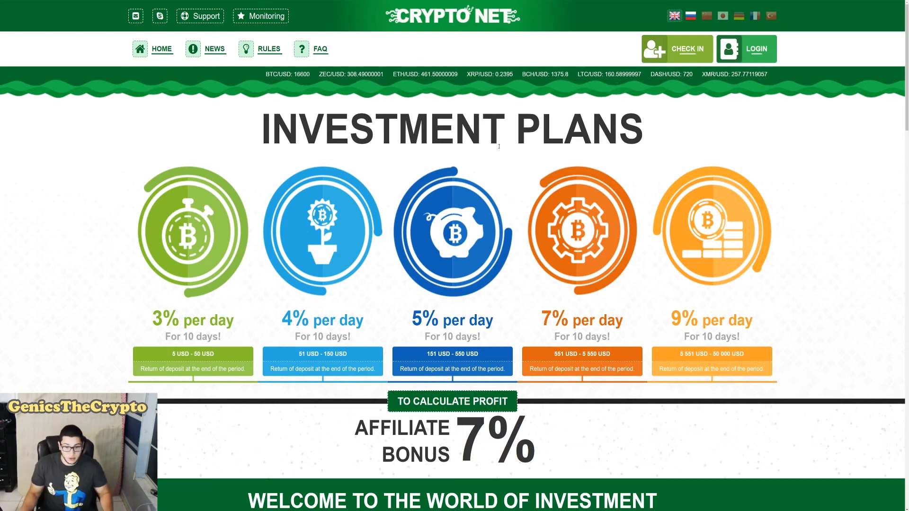
# Scroll the Crypto Net site down to its five 10-day plans from 3% to 9% daily.
pyautogui.scroll(-3)
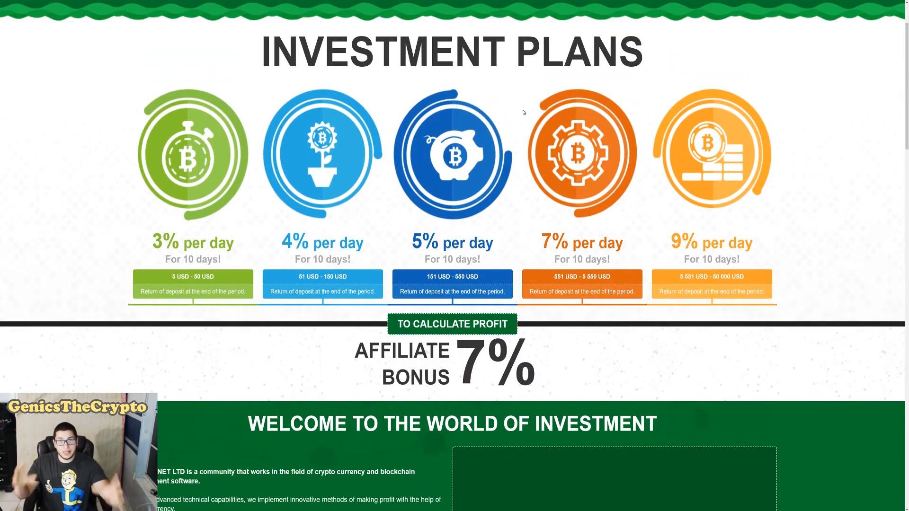
pyautogui.moveTo(587, 180)
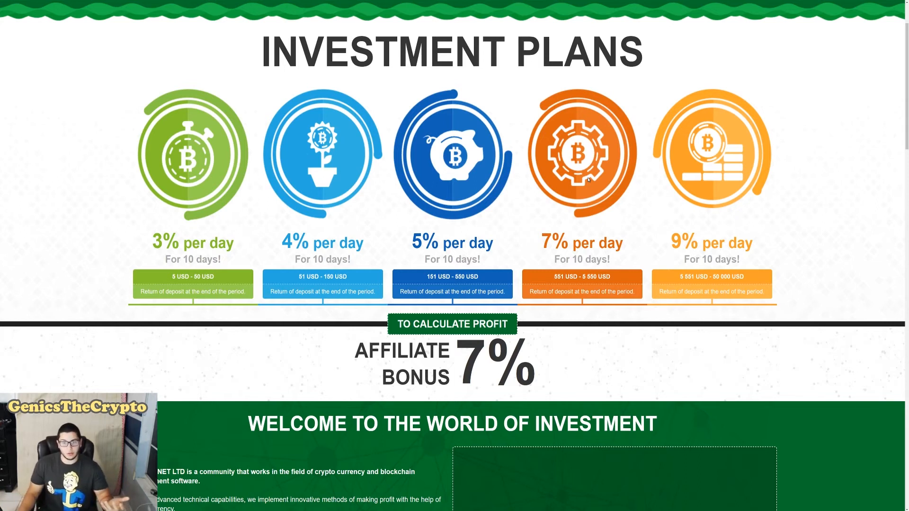
pyautogui.moveTo(781, 102)
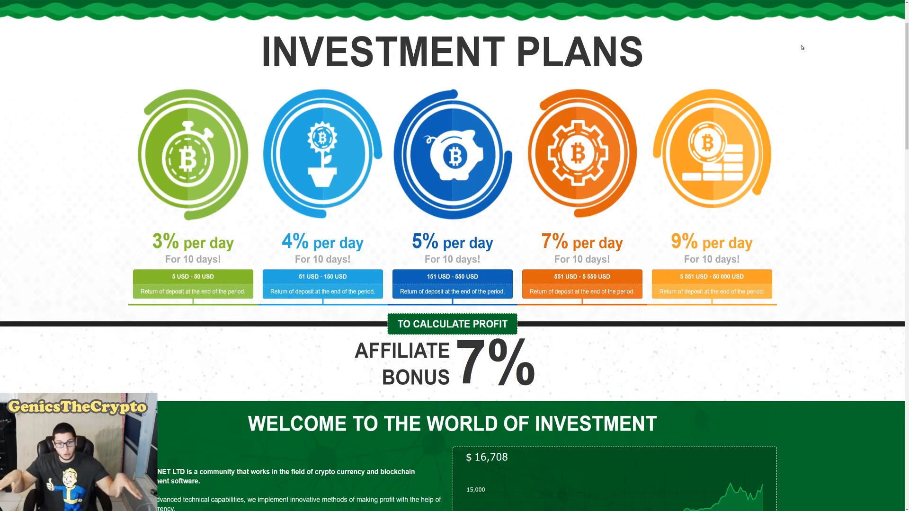
pyautogui.moveTo(802, 48)
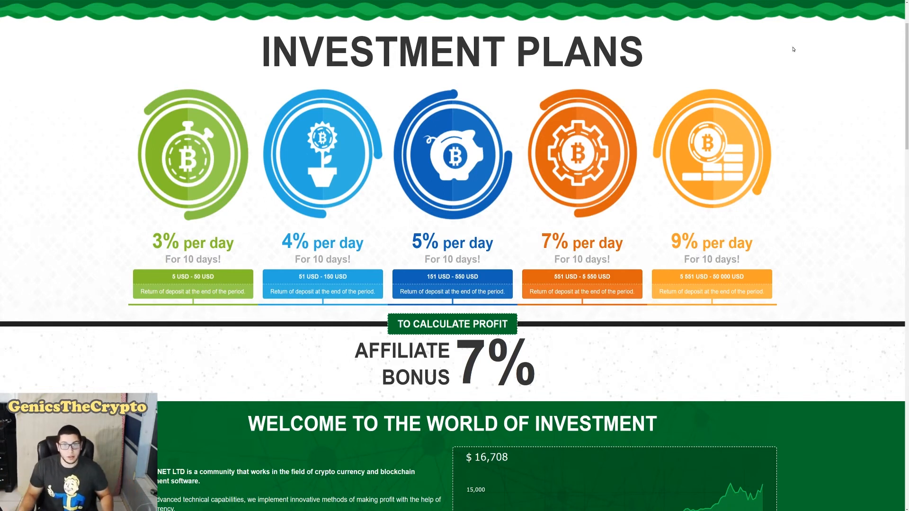
pyautogui.moveTo(545, 143)
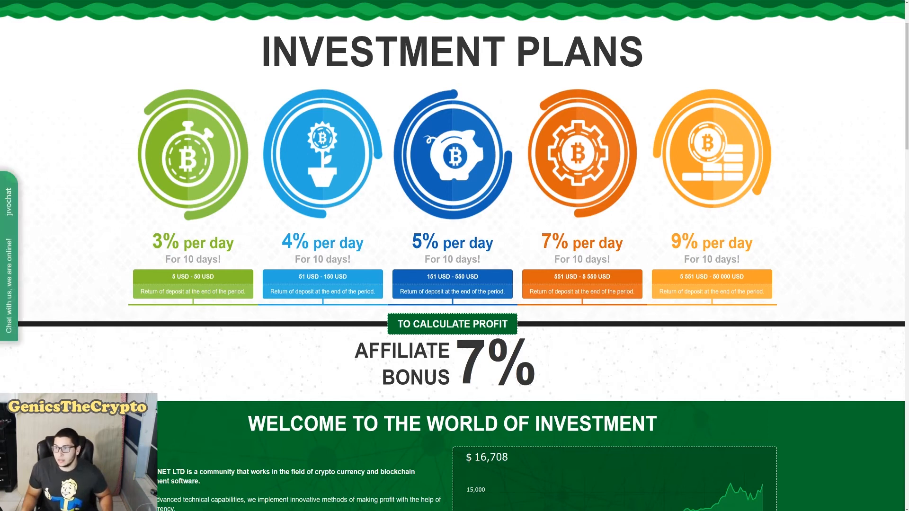
pyautogui.click(864, 6)
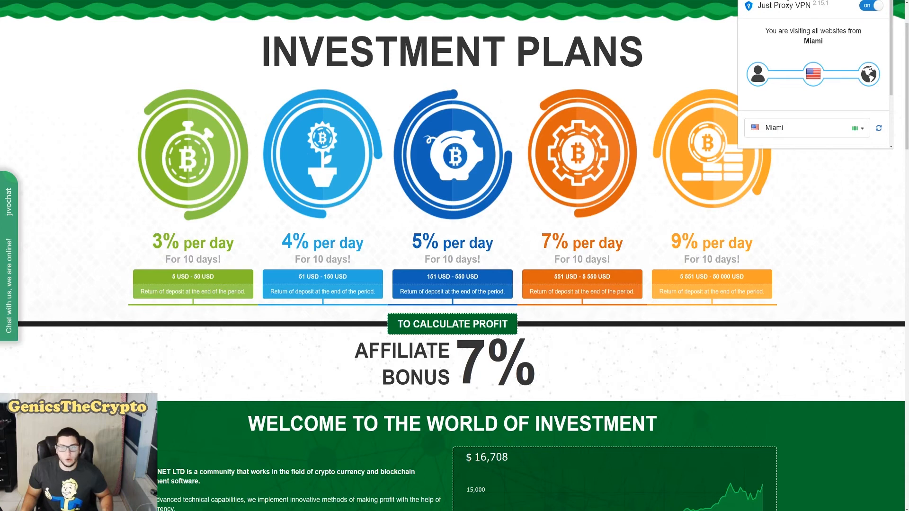
pyautogui.moveTo(825, 218)
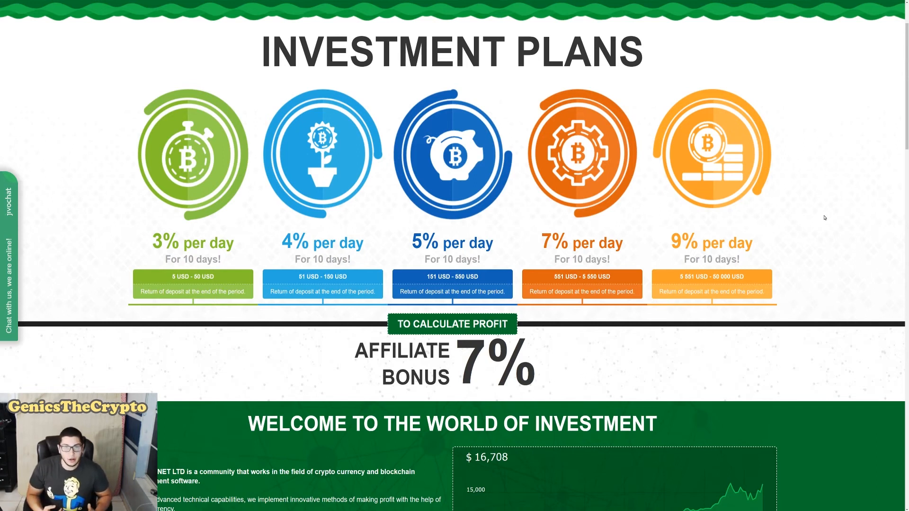
pyautogui.moveTo(639, 172)
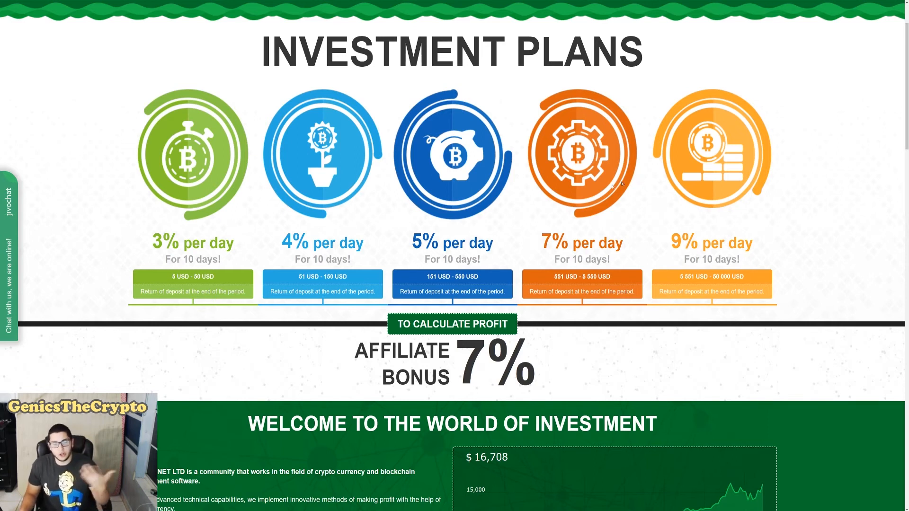
# Scroll through Crypto Net's stats, investors and monitoring sections before returning to Bitcoin HYIP.
pyautogui.scroll(-3)
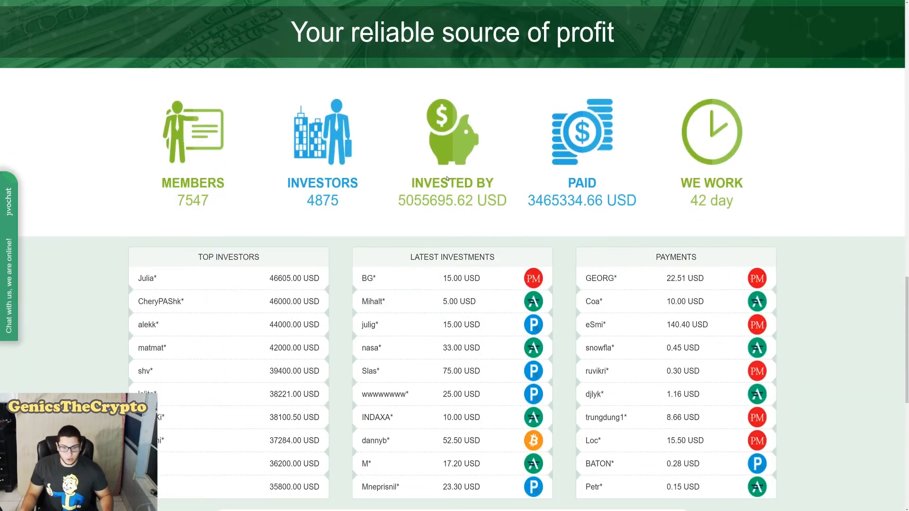
pyautogui.scroll(-3)
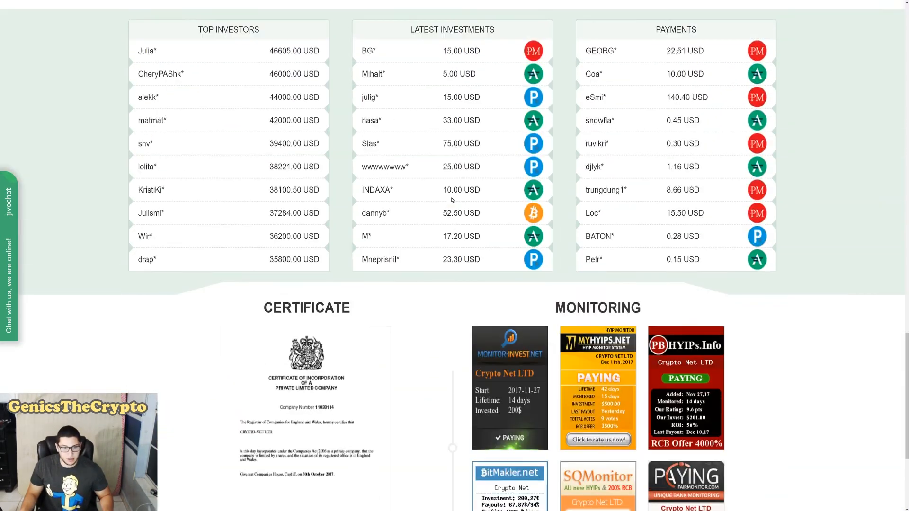
pyautogui.scroll(3)
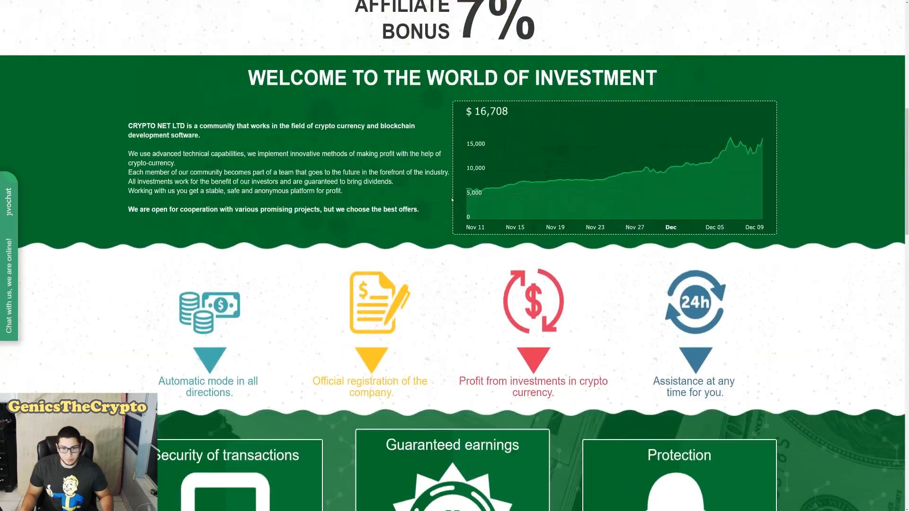
pyautogui.scroll(-3)
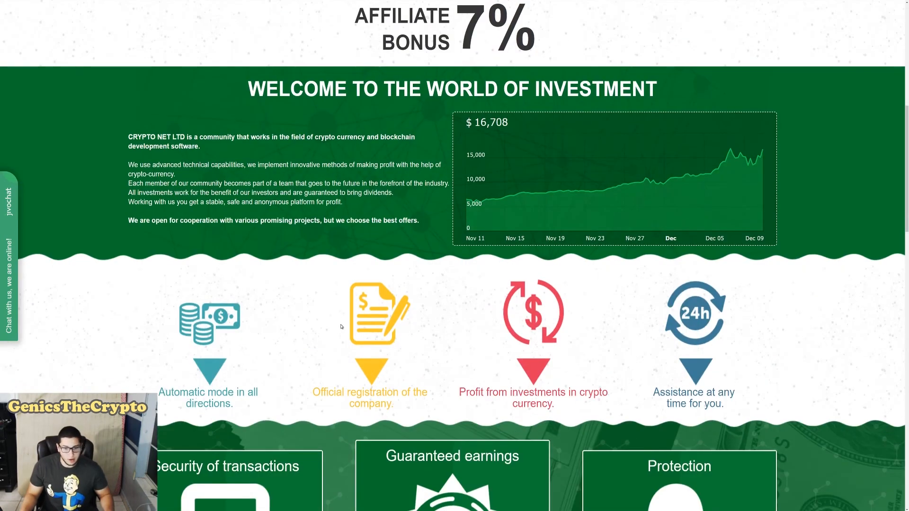
pyautogui.scroll(3)
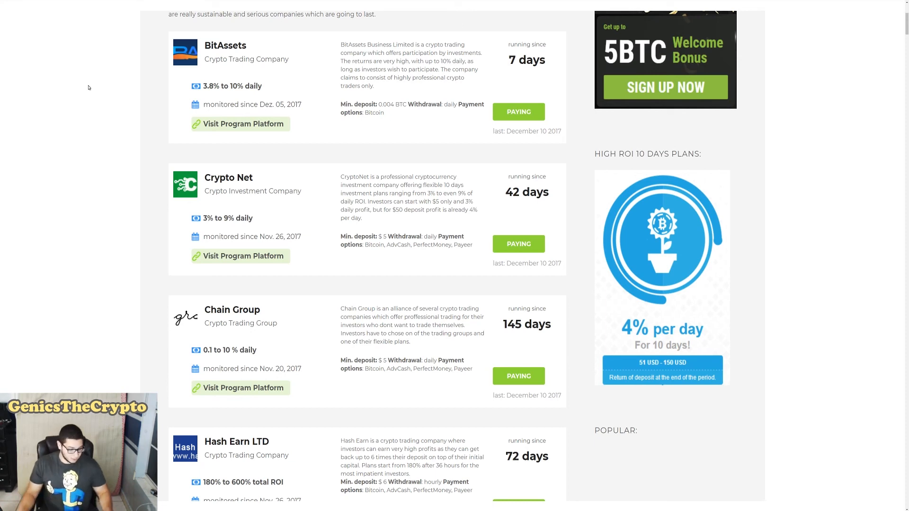
# Scroll to the top of the Bitcoin HYIP page before switching to BTCManager.
pyautogui.scroll(3)
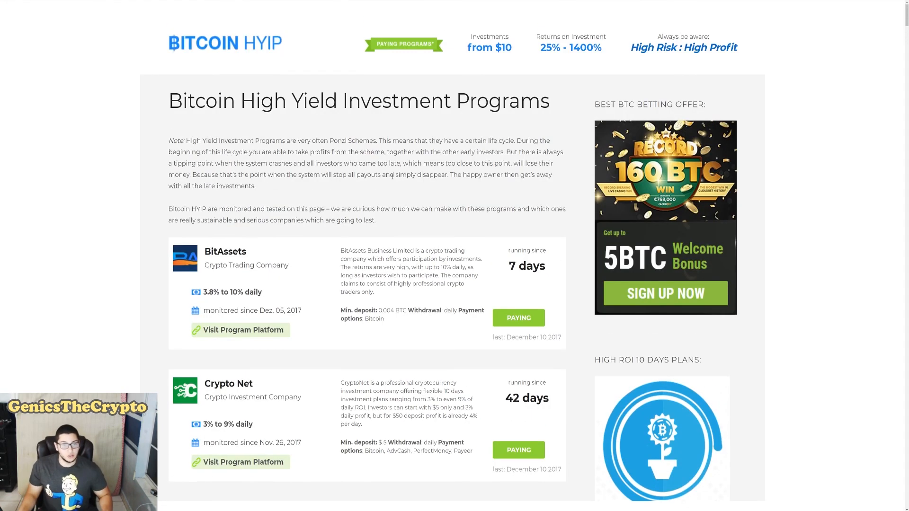
pyautogui.scroll(-3)
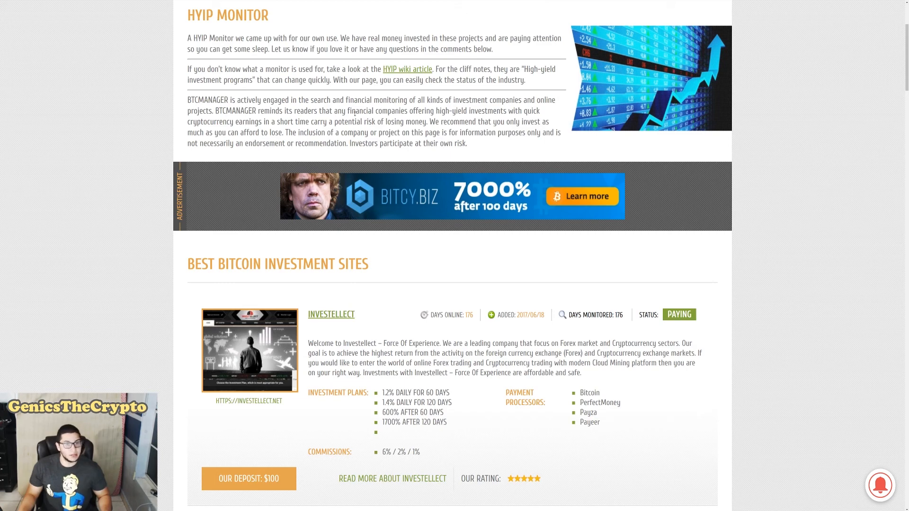
# Scroll through BTCManager's Bitcy and Core & Design listings before returning to Bitcoin HYIP.
pyautogui.scroll(-3)
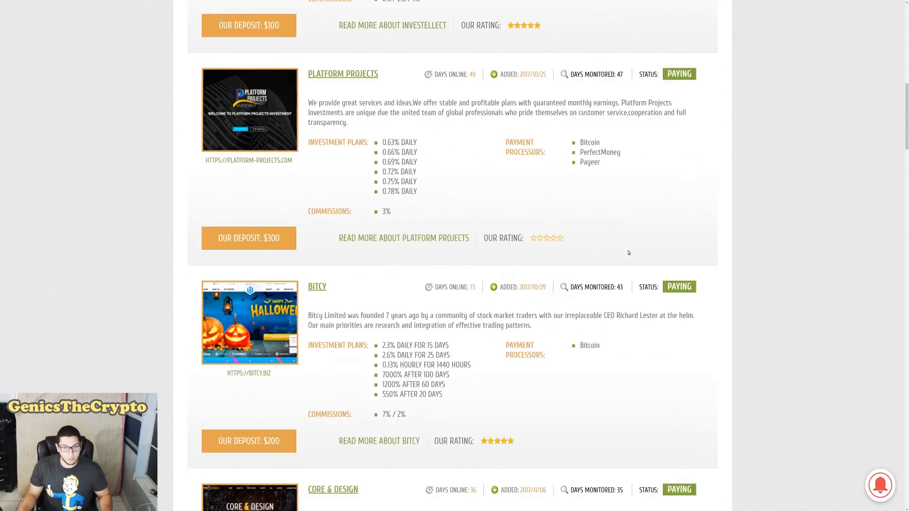
pyautogui.scroll(-3)
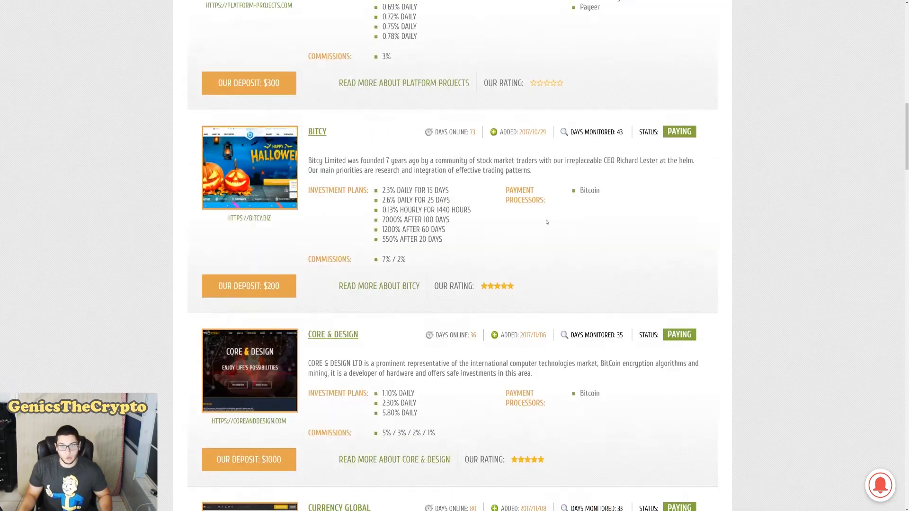
pyautogui.scroll(3)
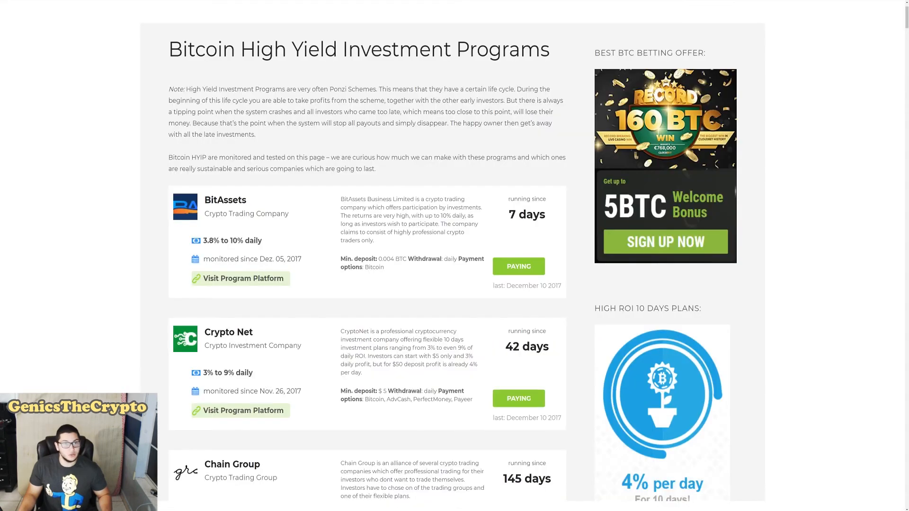
pyautogui.scroll(-3)
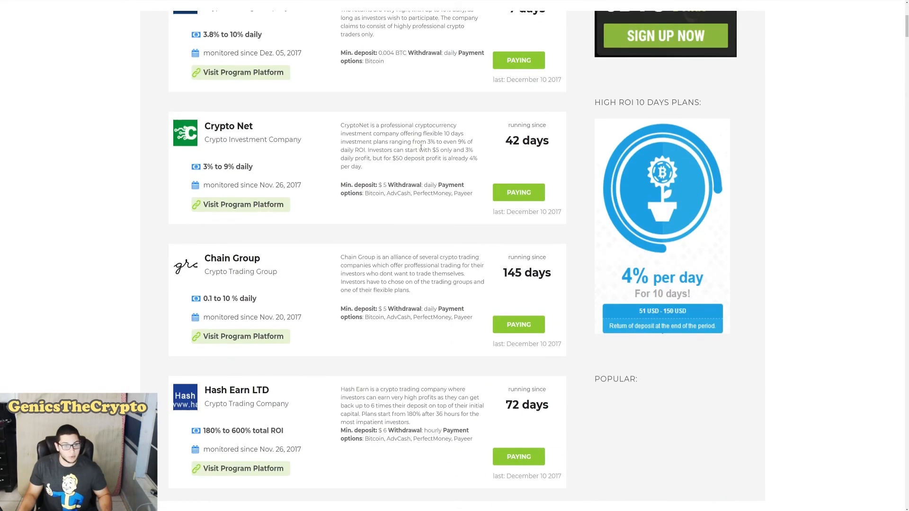
pyautogui.scroll(3)
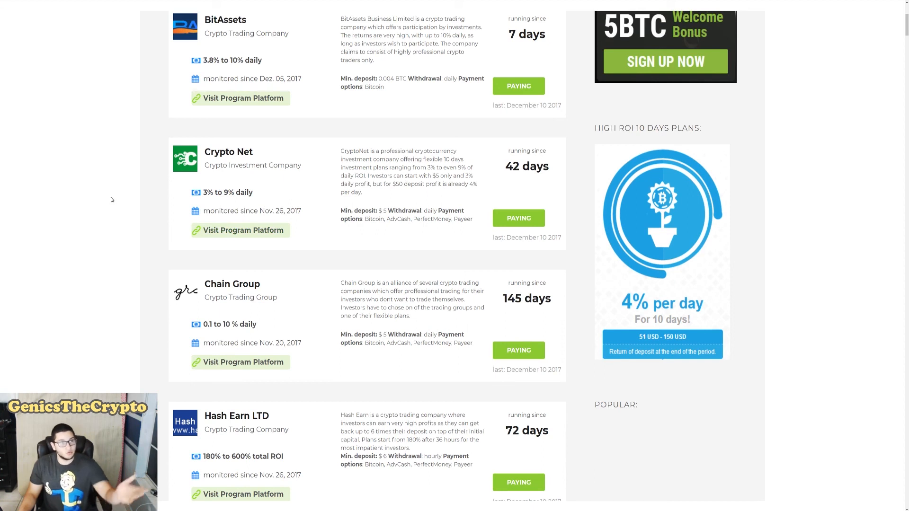
pyautogui.moveTo(243, 231)
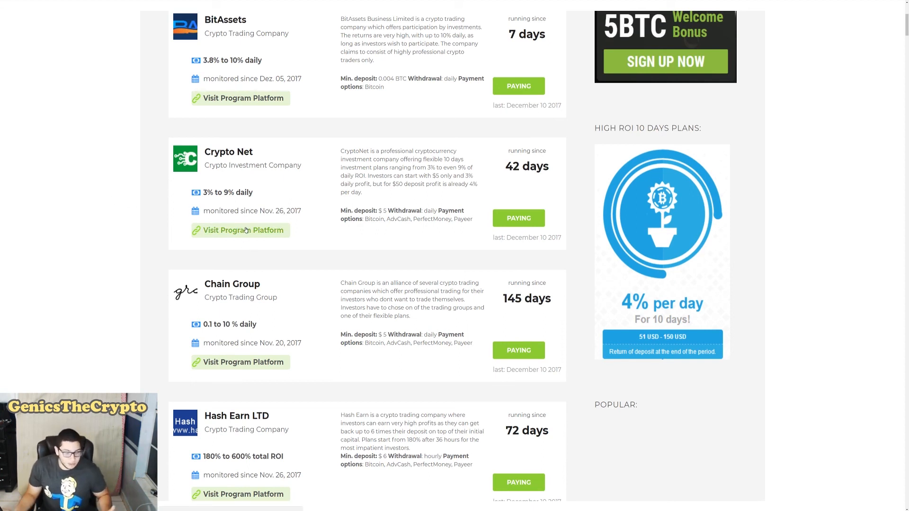
pyautogui.scroll(3)
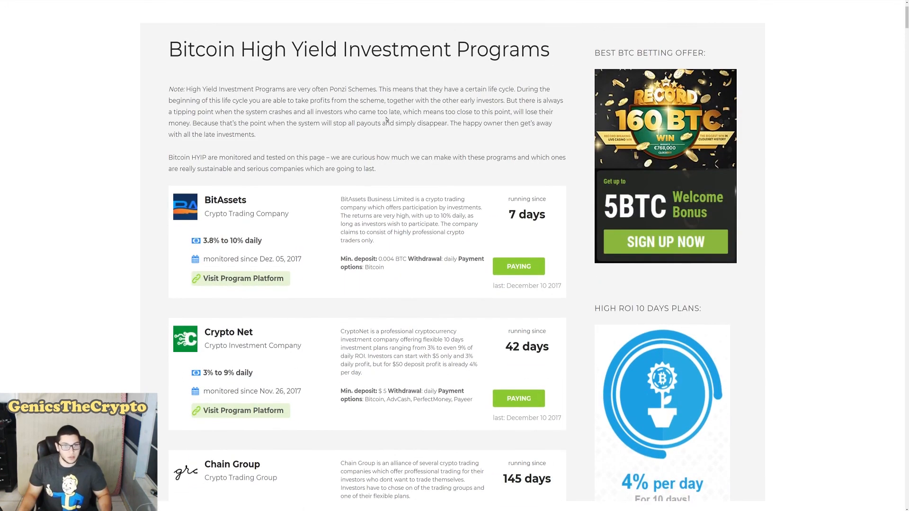
pyautogui.scroll(-3)
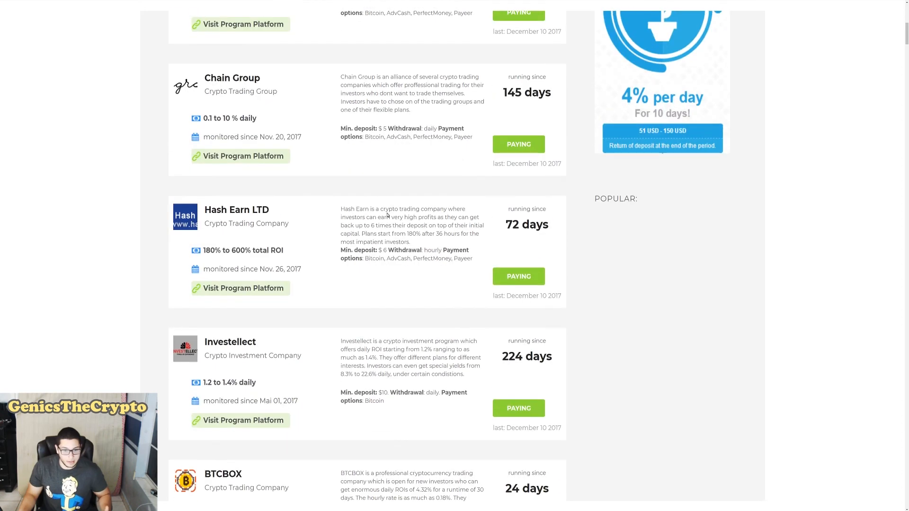
pyautogui.scroll(3)
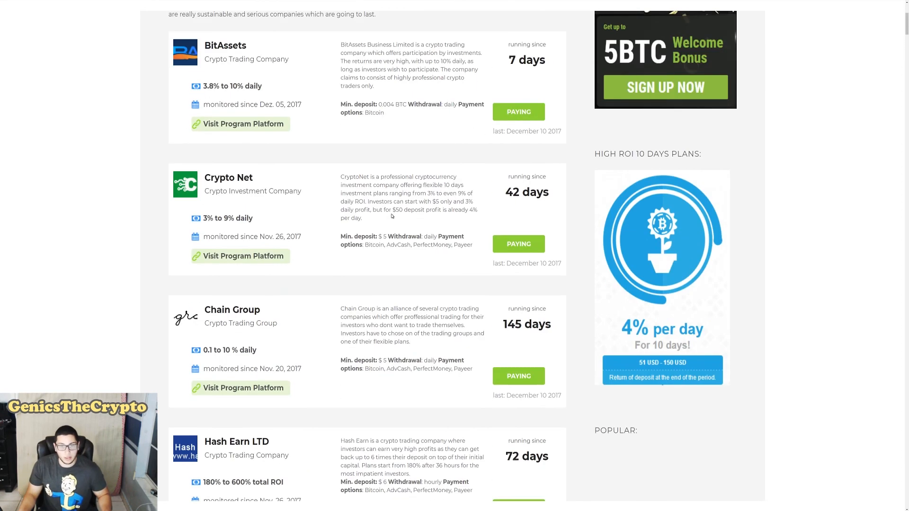
pyautogui.scroll(3)
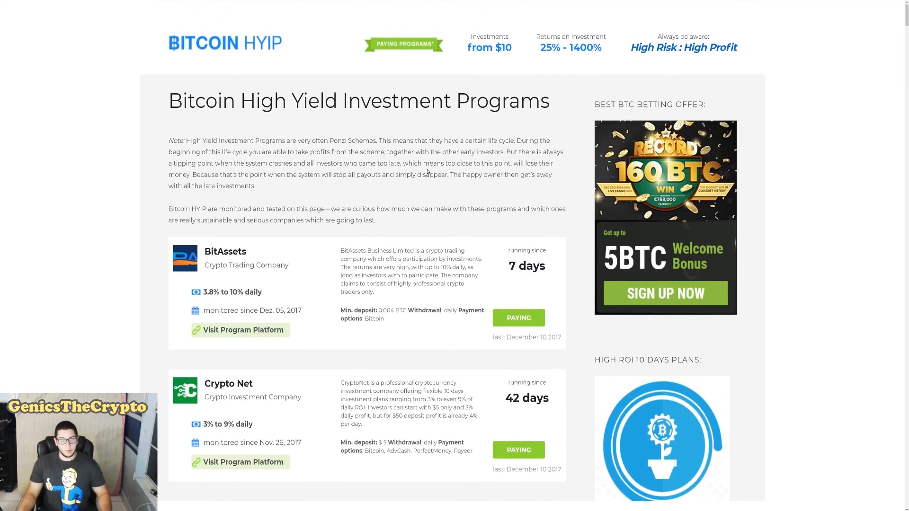